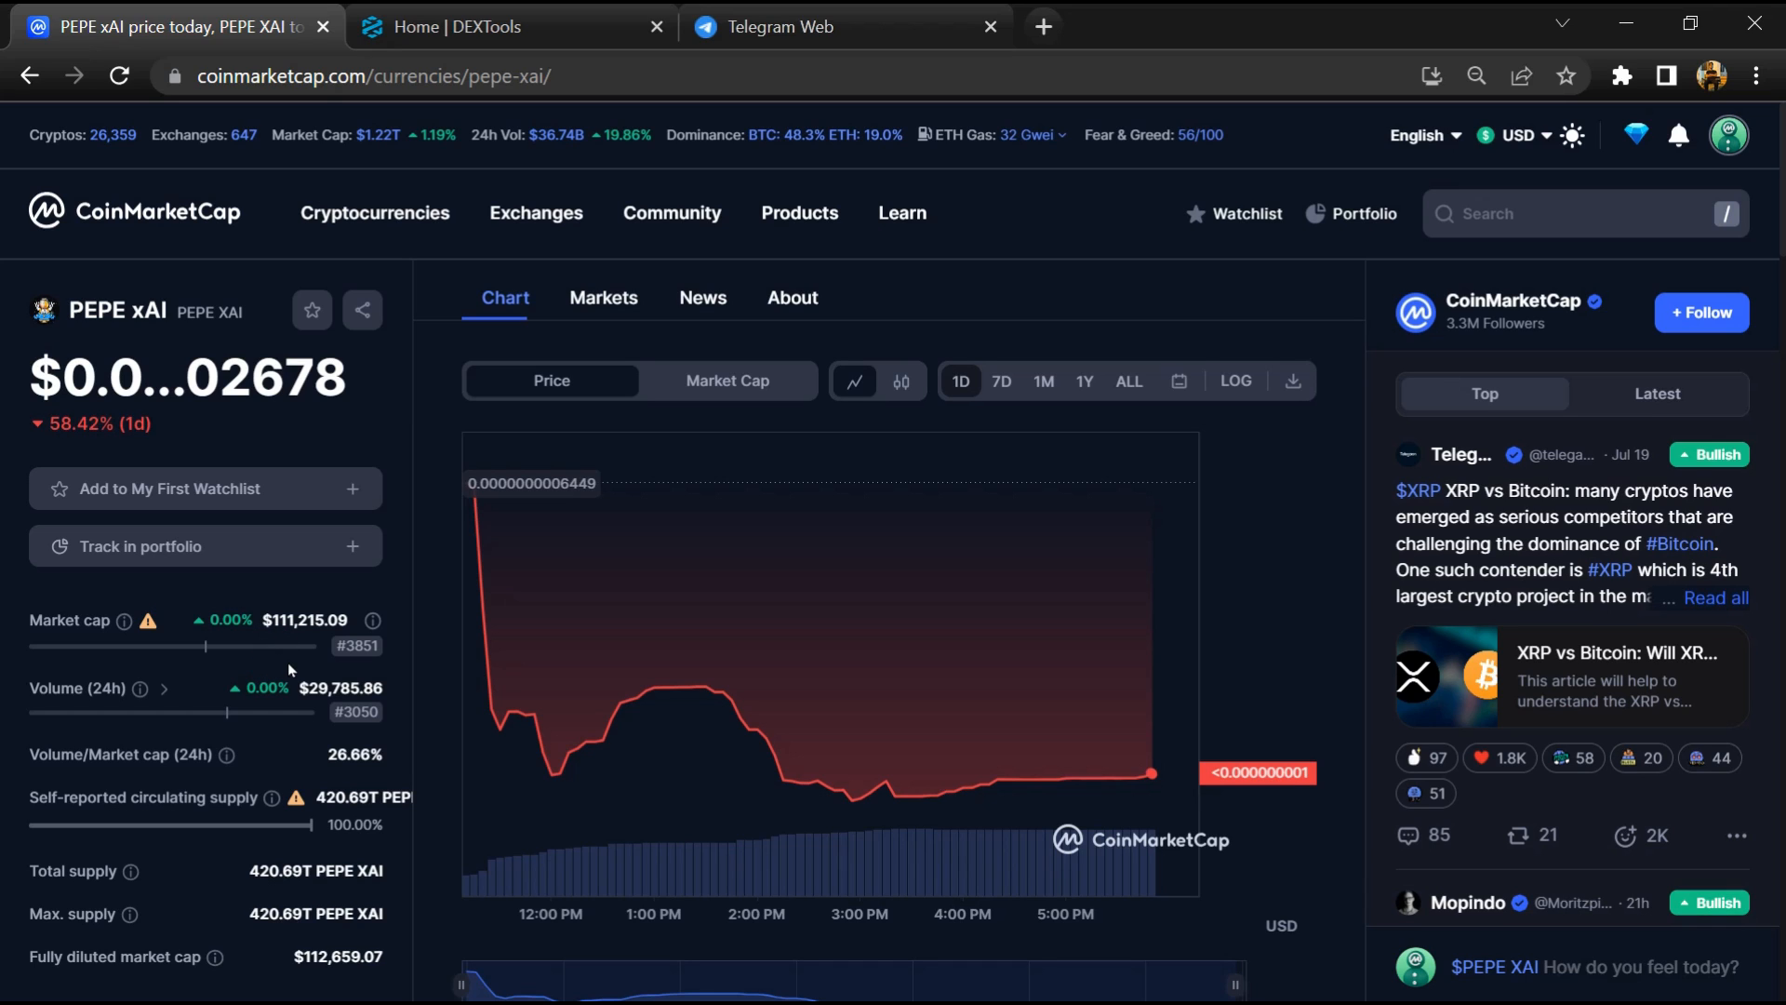
mouse_move(1280, 732)
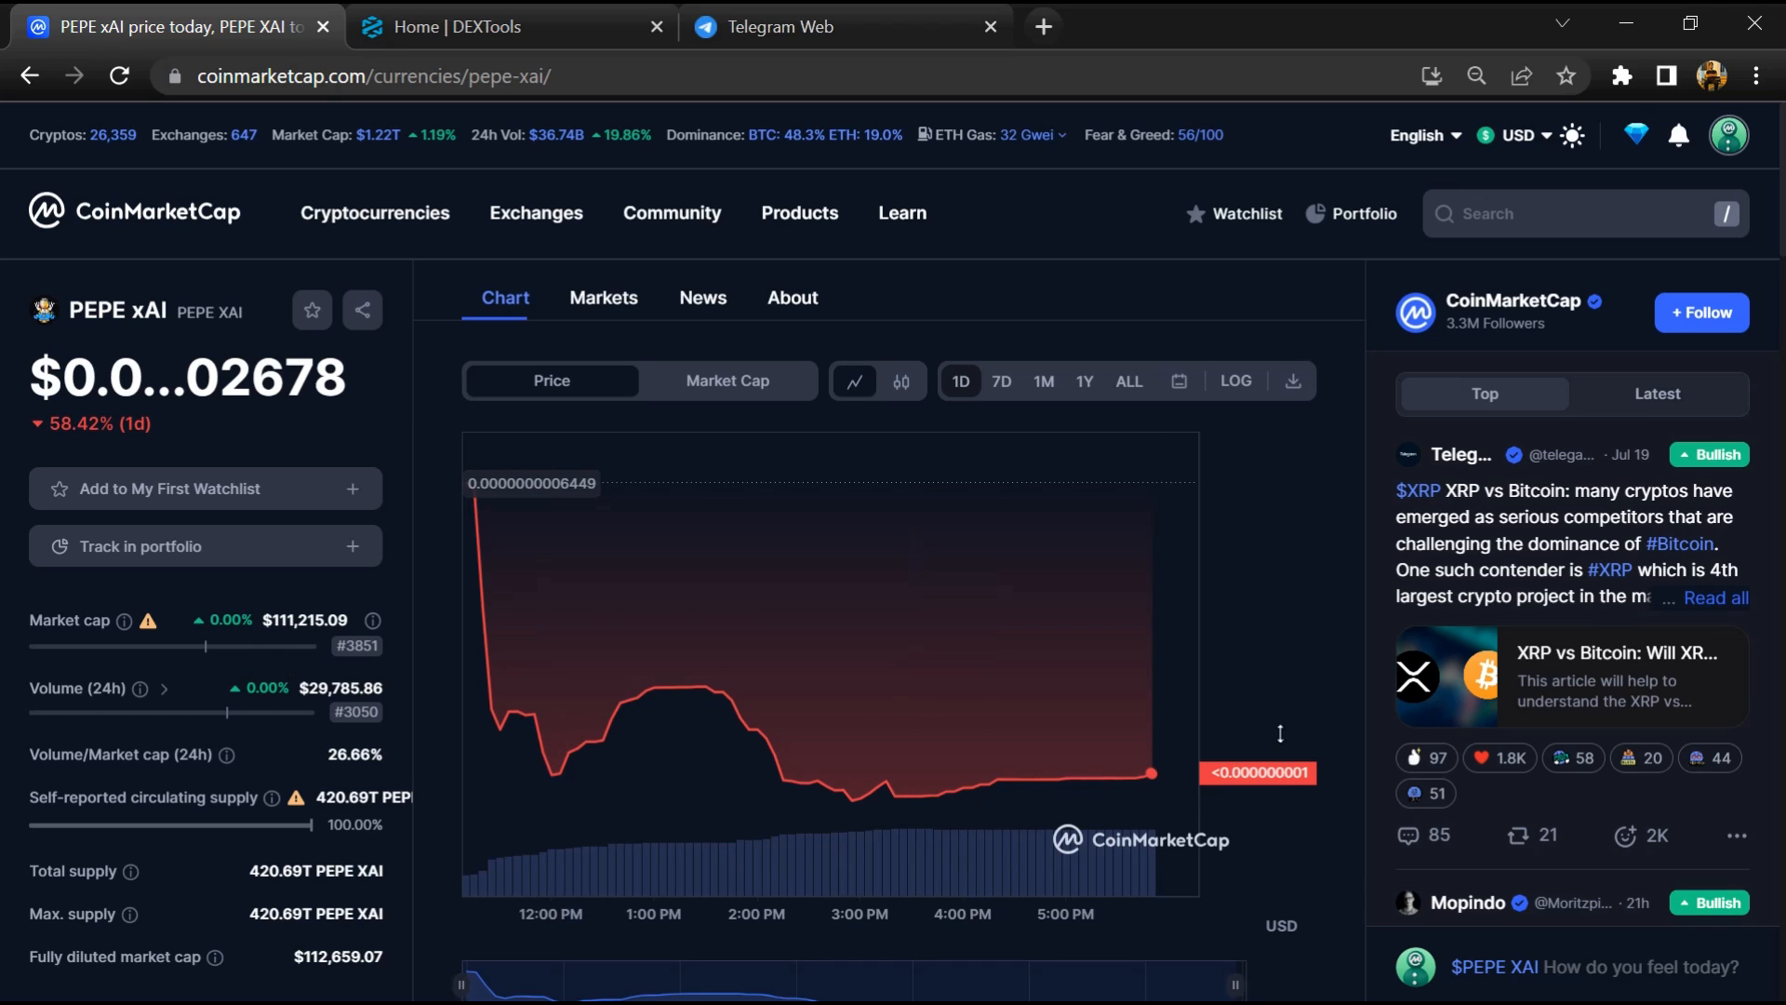
Draft the comment "I'm bearish on $PEPE XAI," switching its sentiment from Bullish to Bearish.
scroll("down", 3)
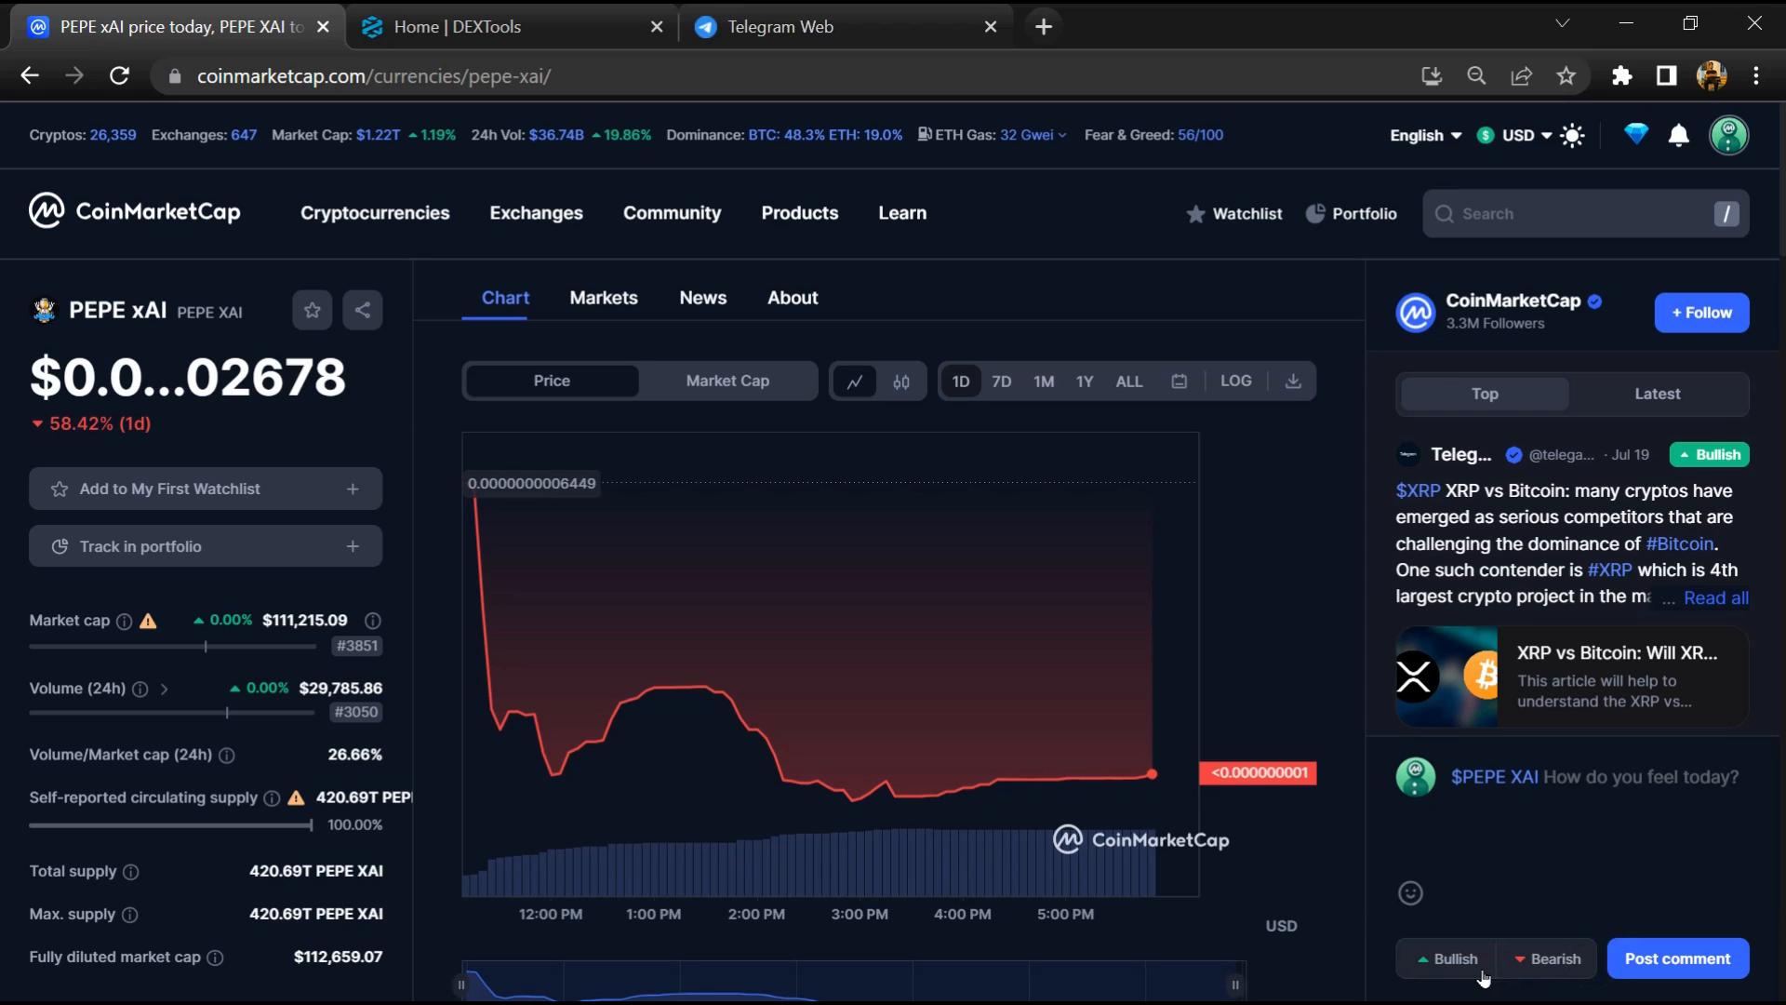
left_click(1548, 958)
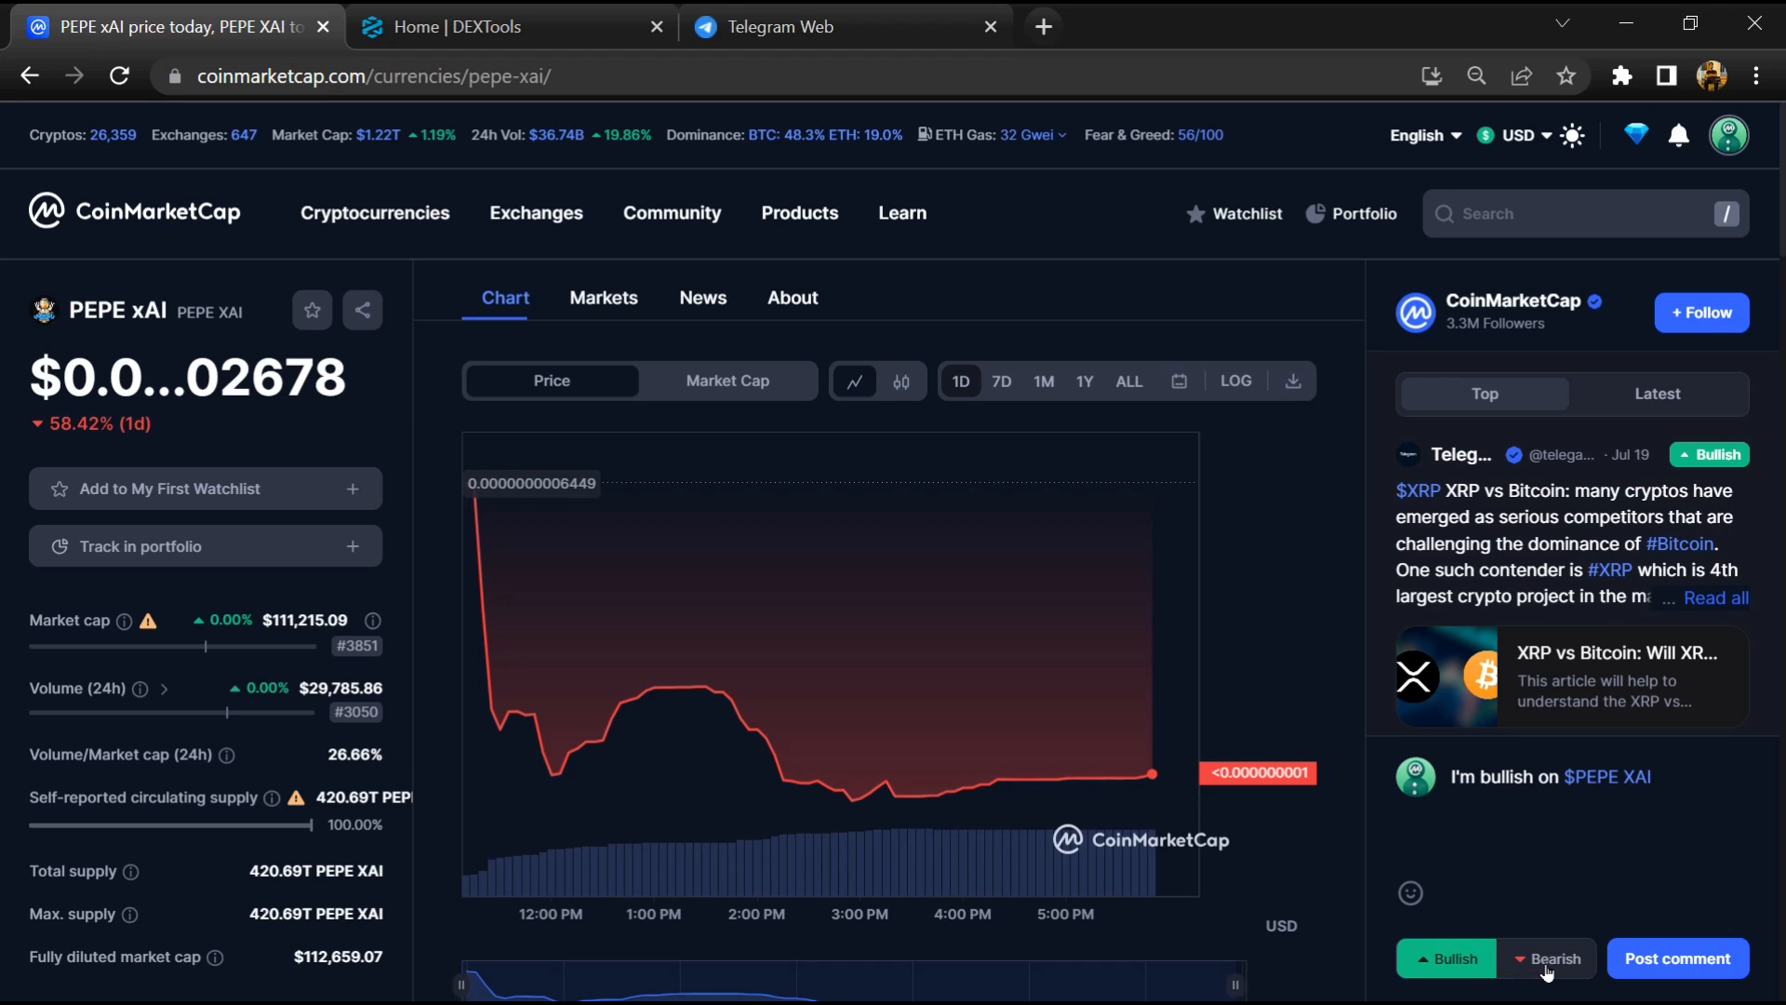
left_click(1546, 959)
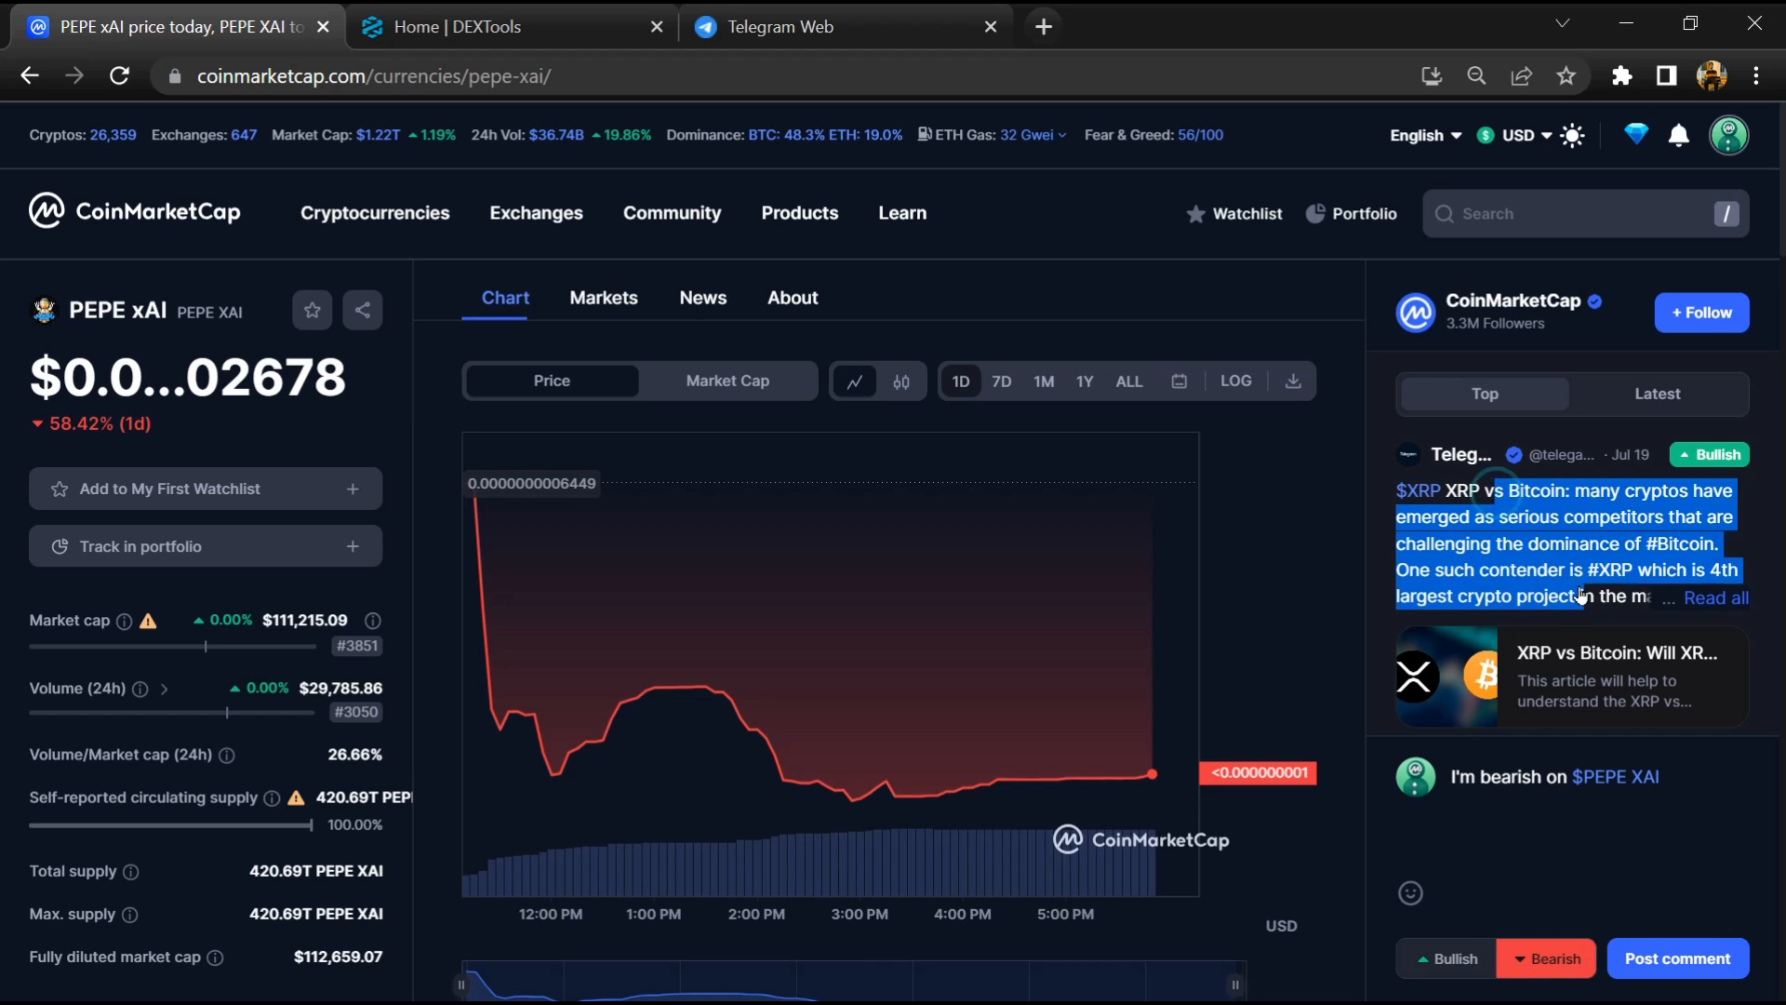
scroll("down", 3)
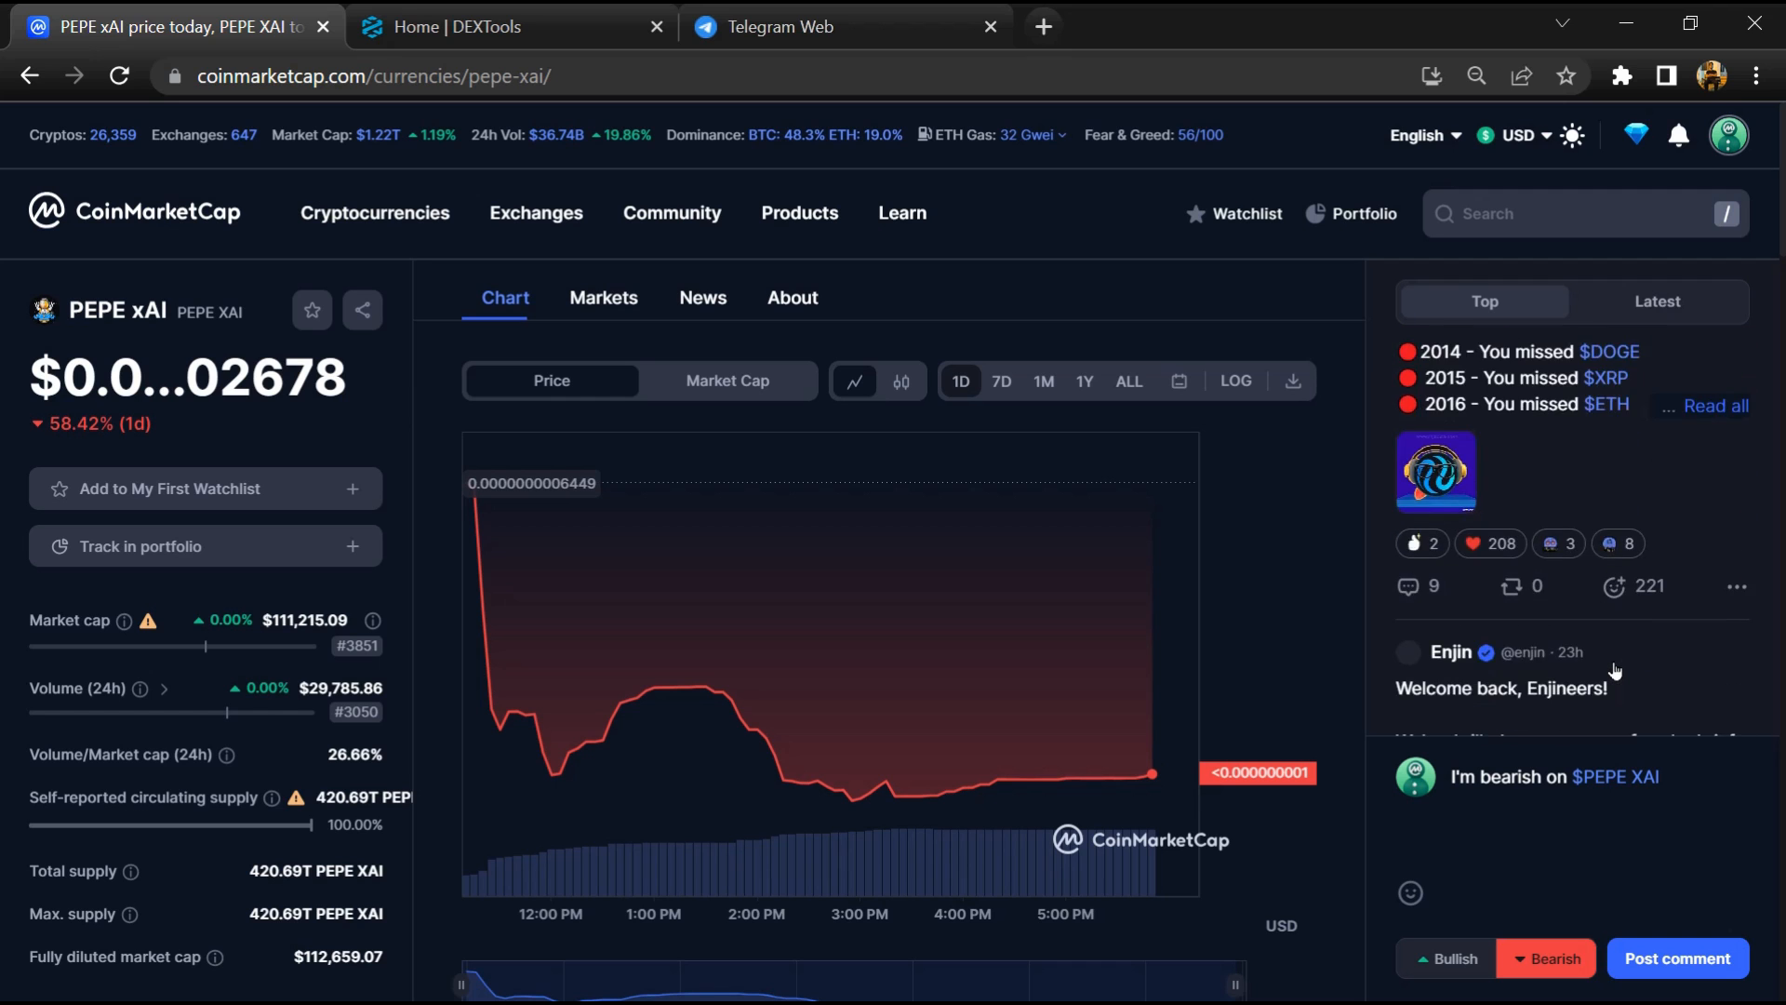
scroll("down", 3)
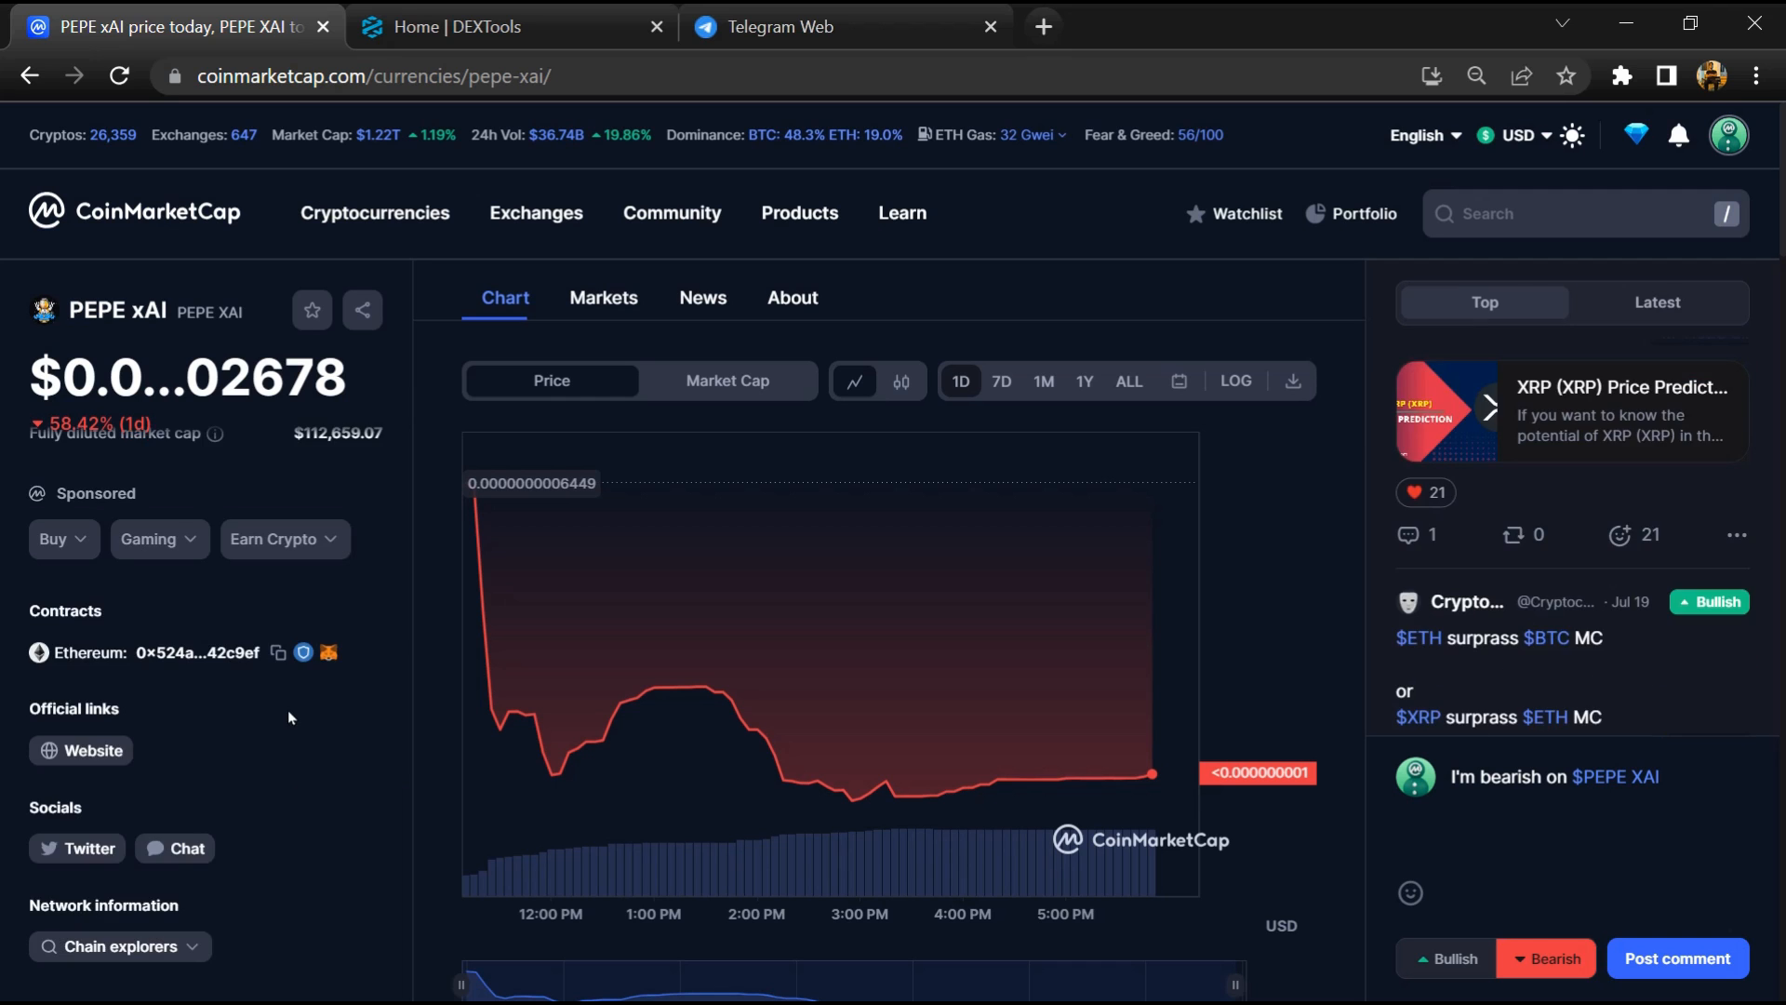
mouse_move(275, 679)
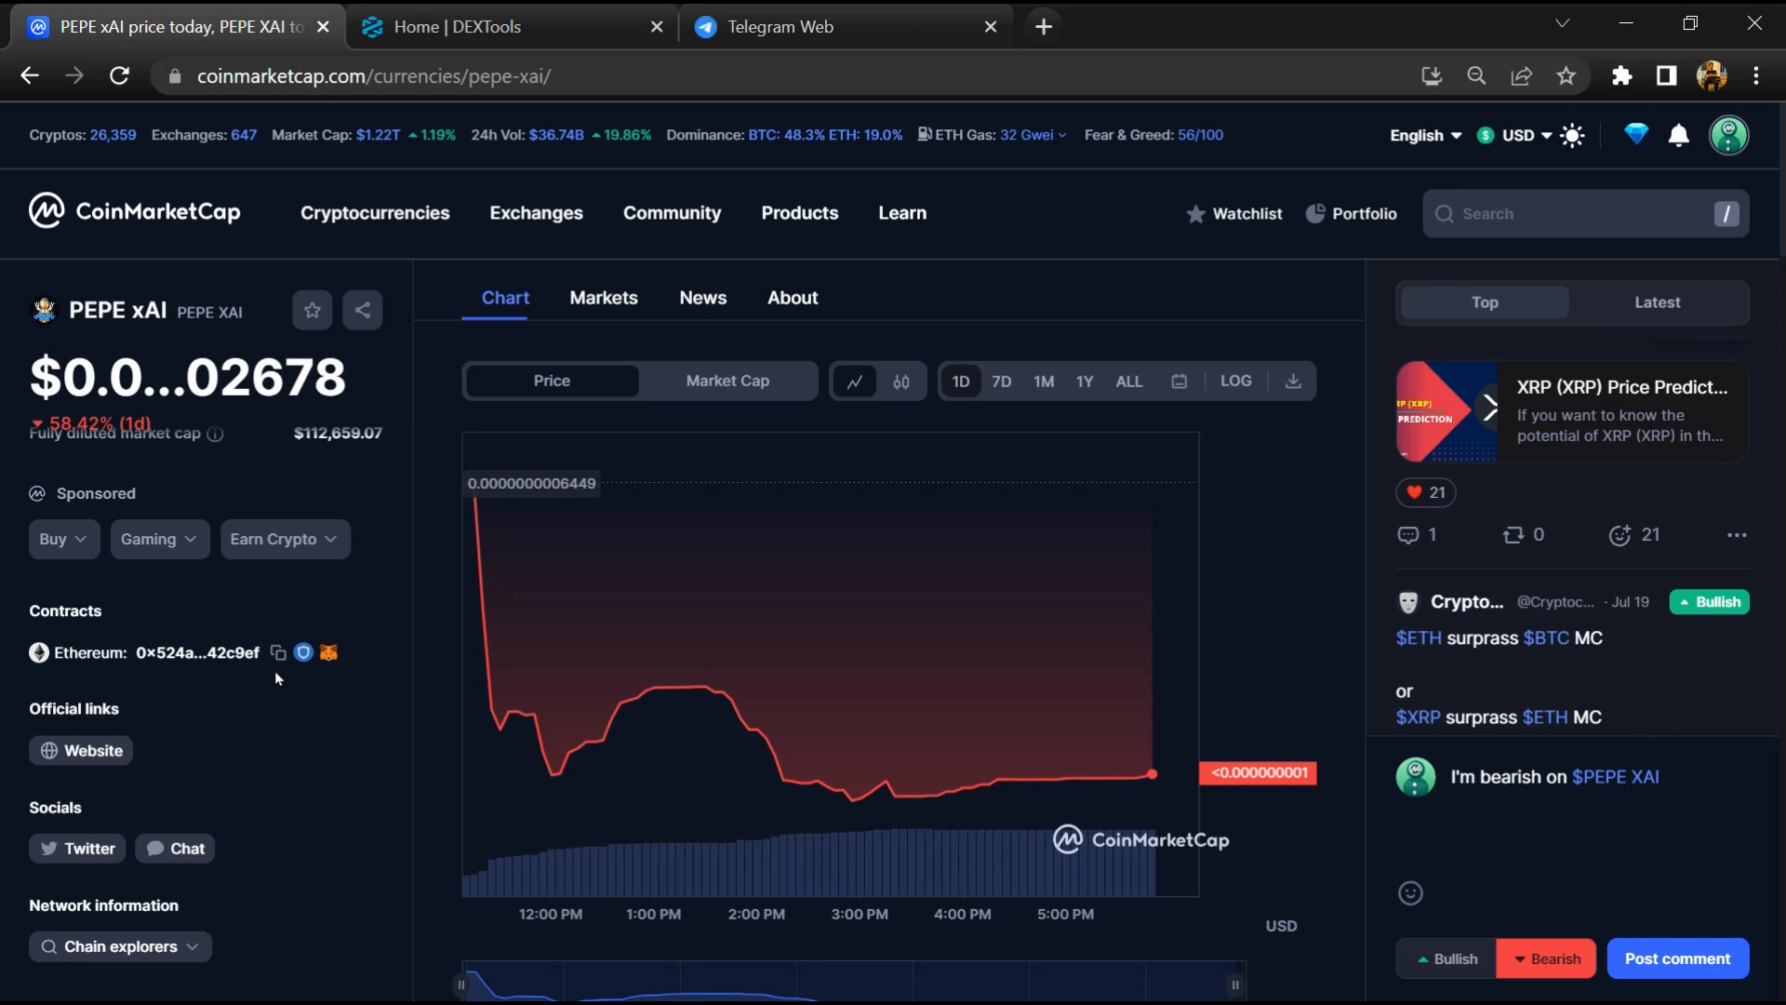
Copy PEPE xAI's Ethereum contract address and switch to the DEXTools tab.
left_click(277, 654)
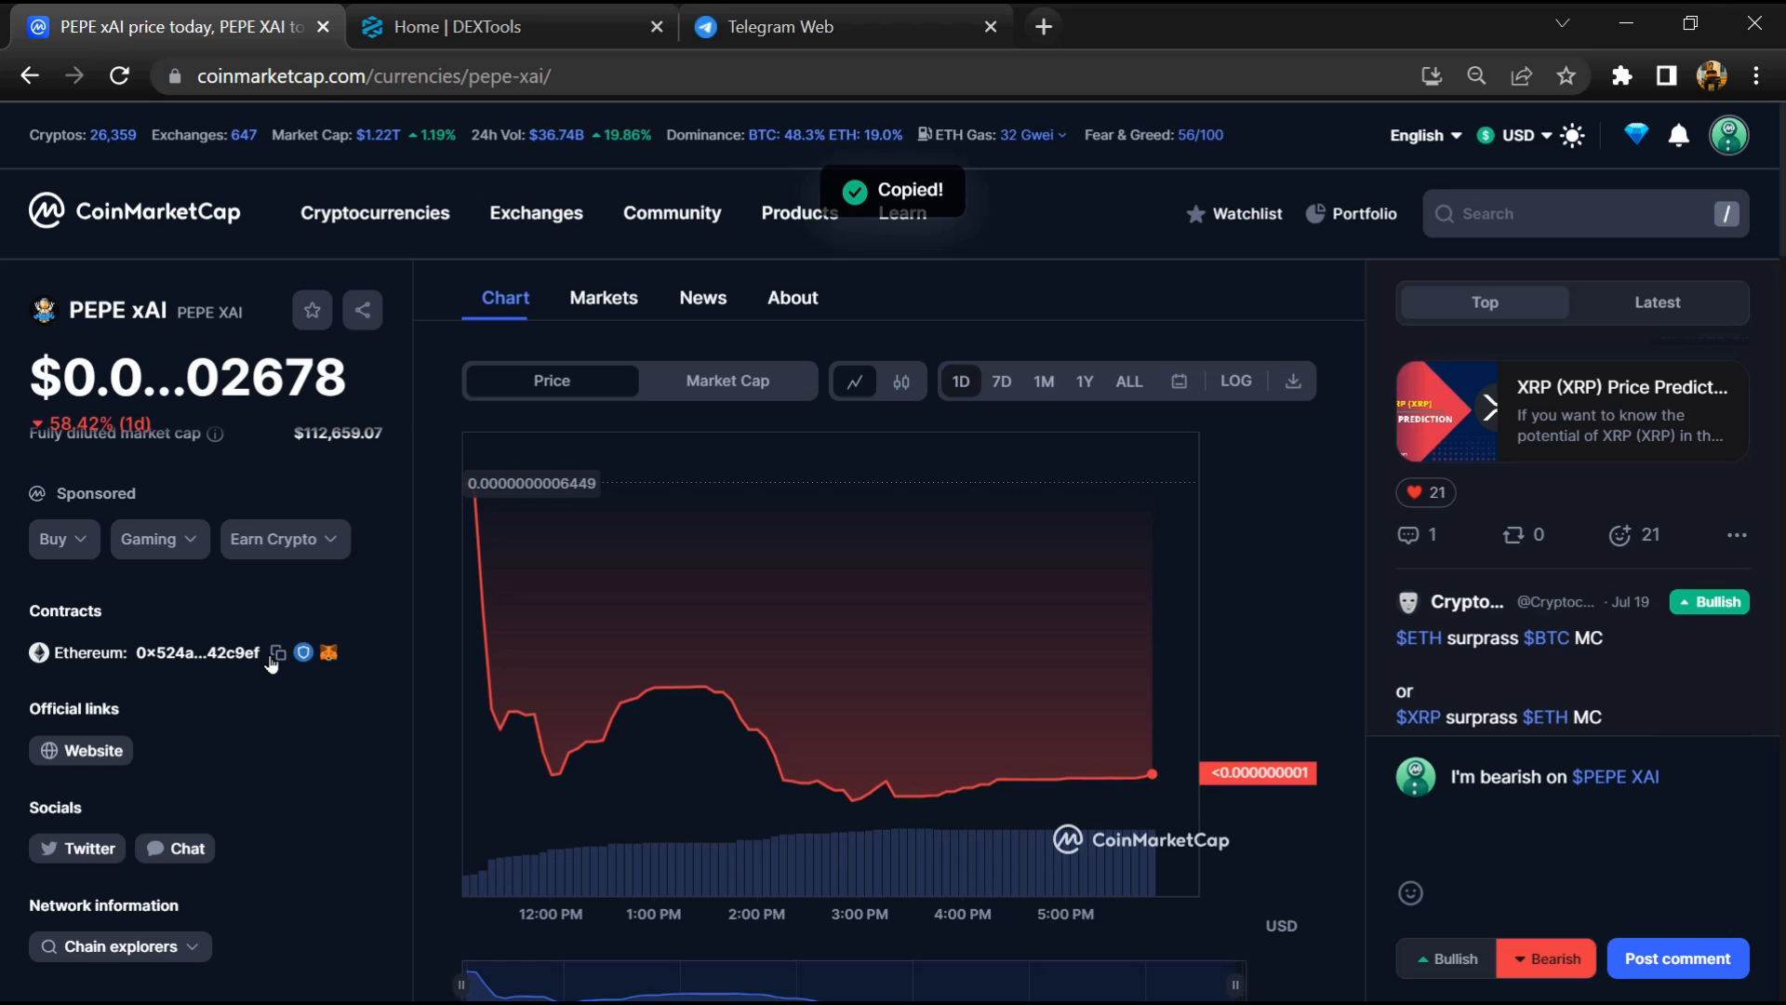
left_click(507, 26)
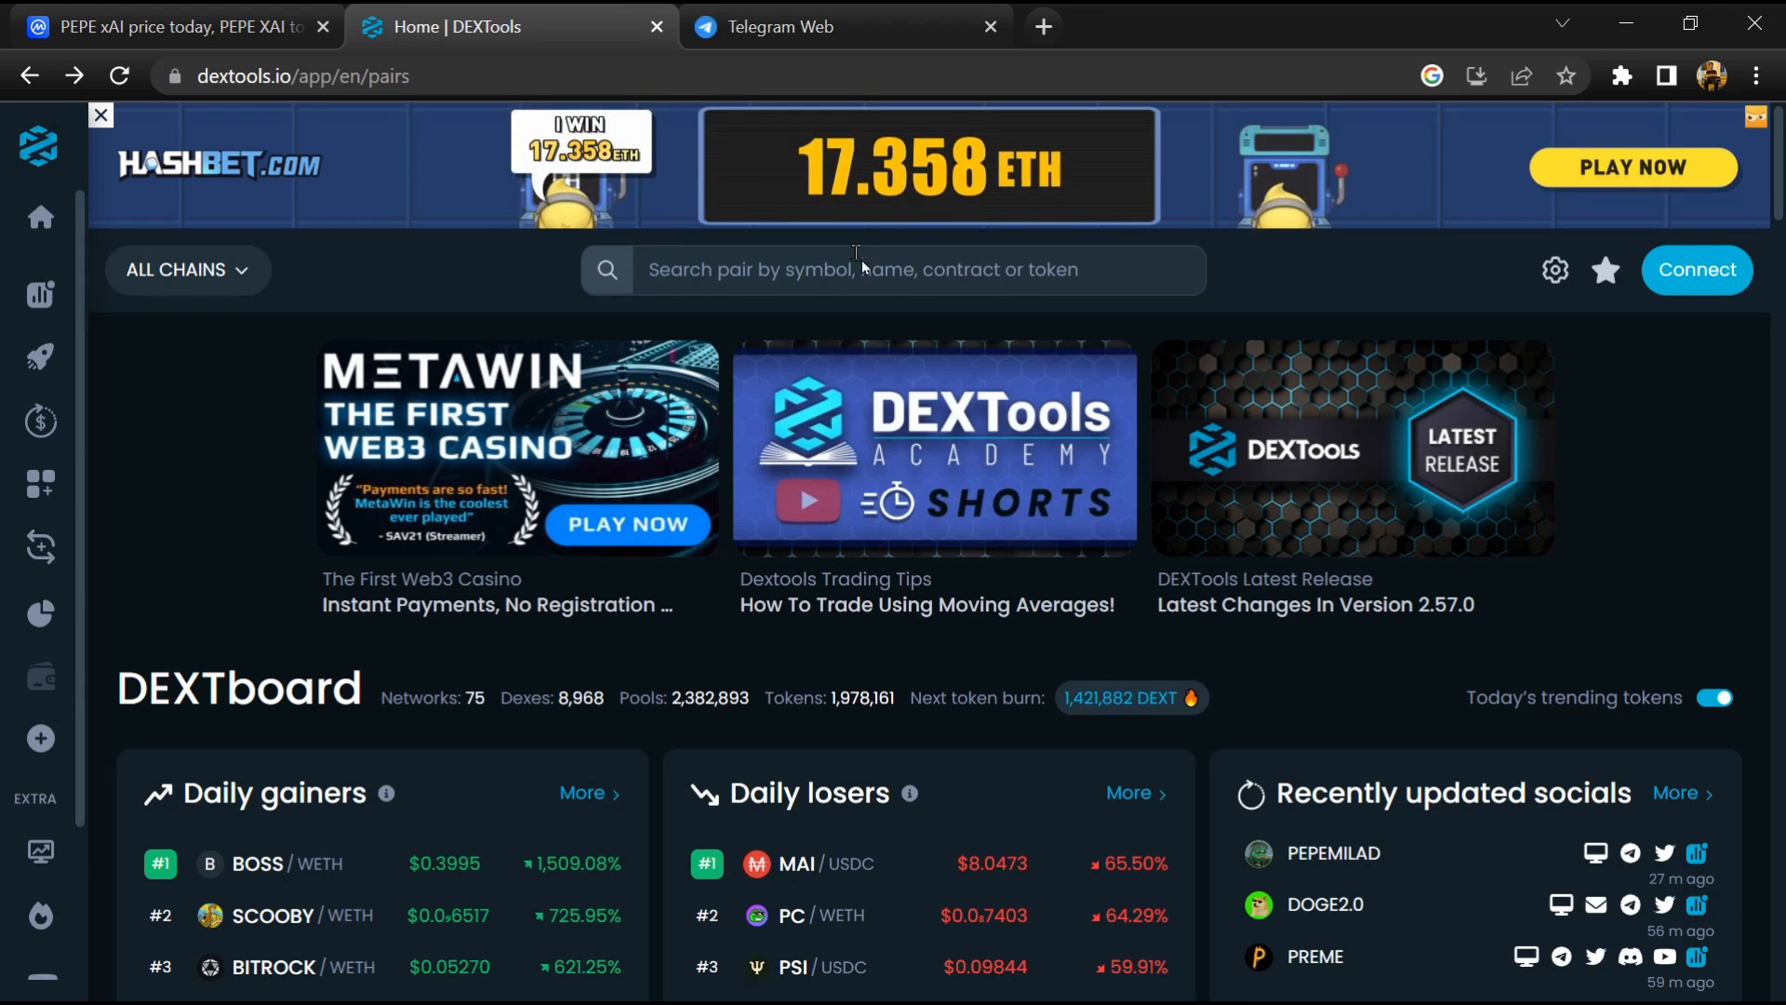
Paste the contract address into DEXTools search and open the PEPE XAI/WETH pair.
right_click(854, 145)
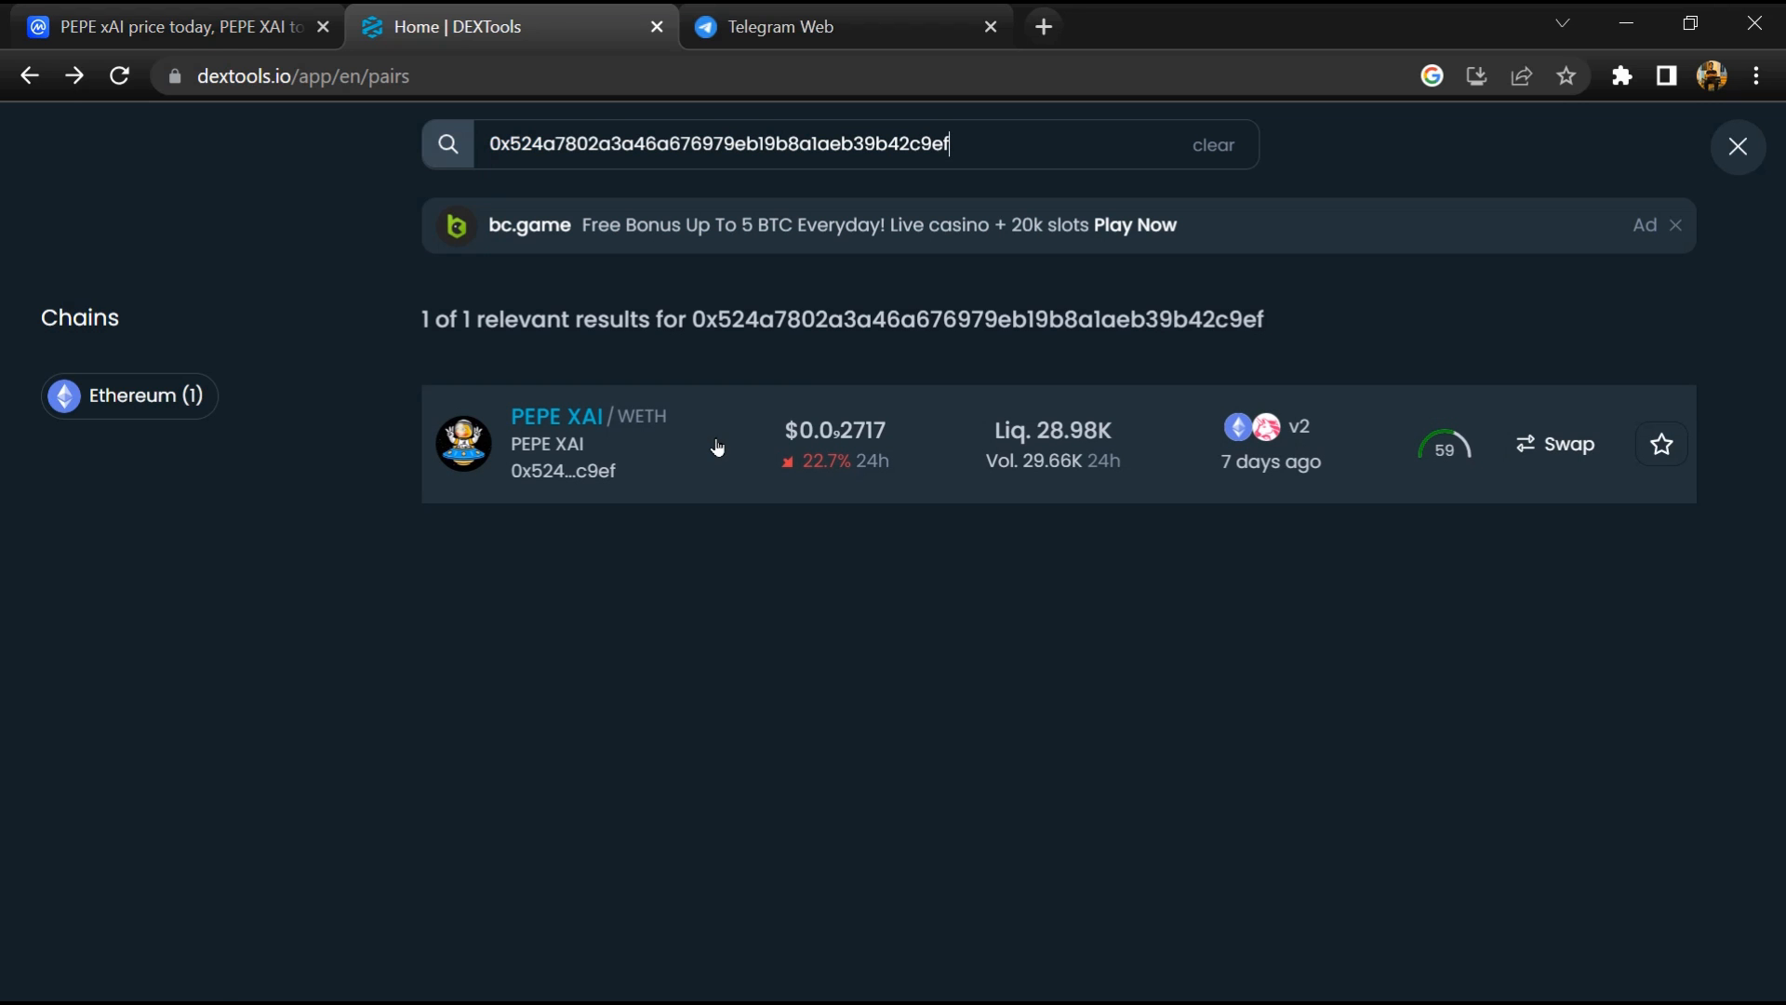
left_click(558, 445)
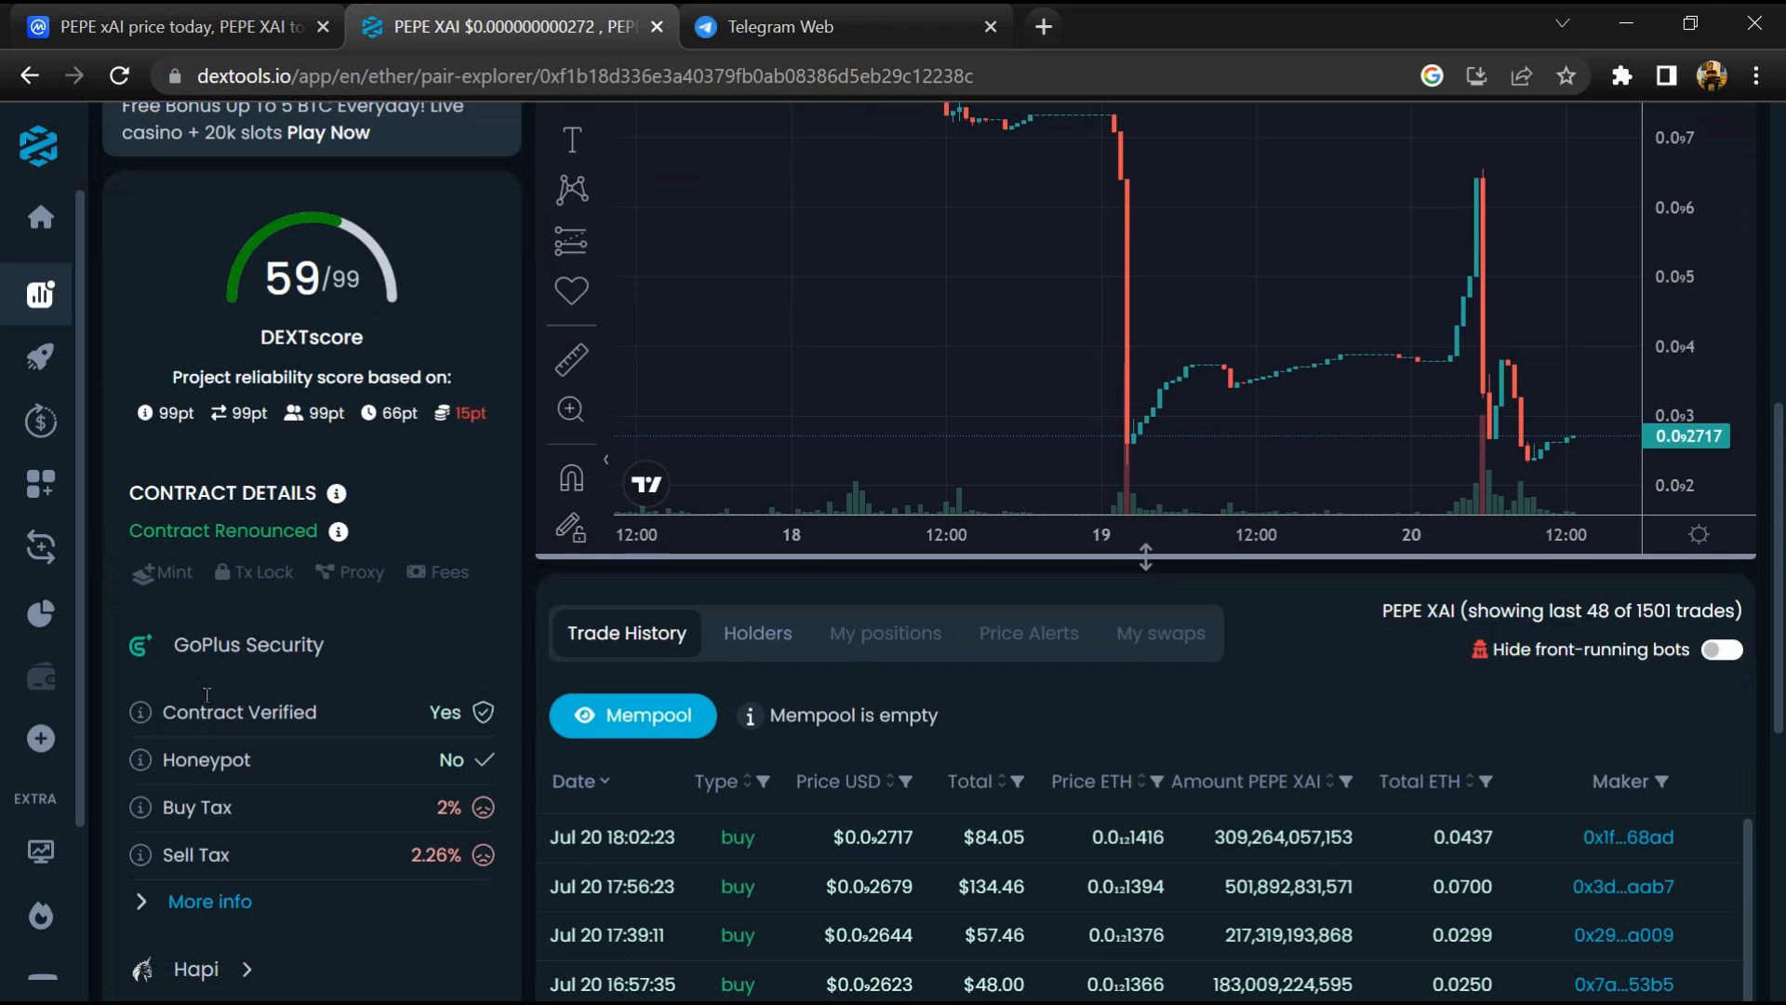
Scroll through older PEPE XAI trades, then return to the CoinMarketCap tab.
scroll("down", 3)
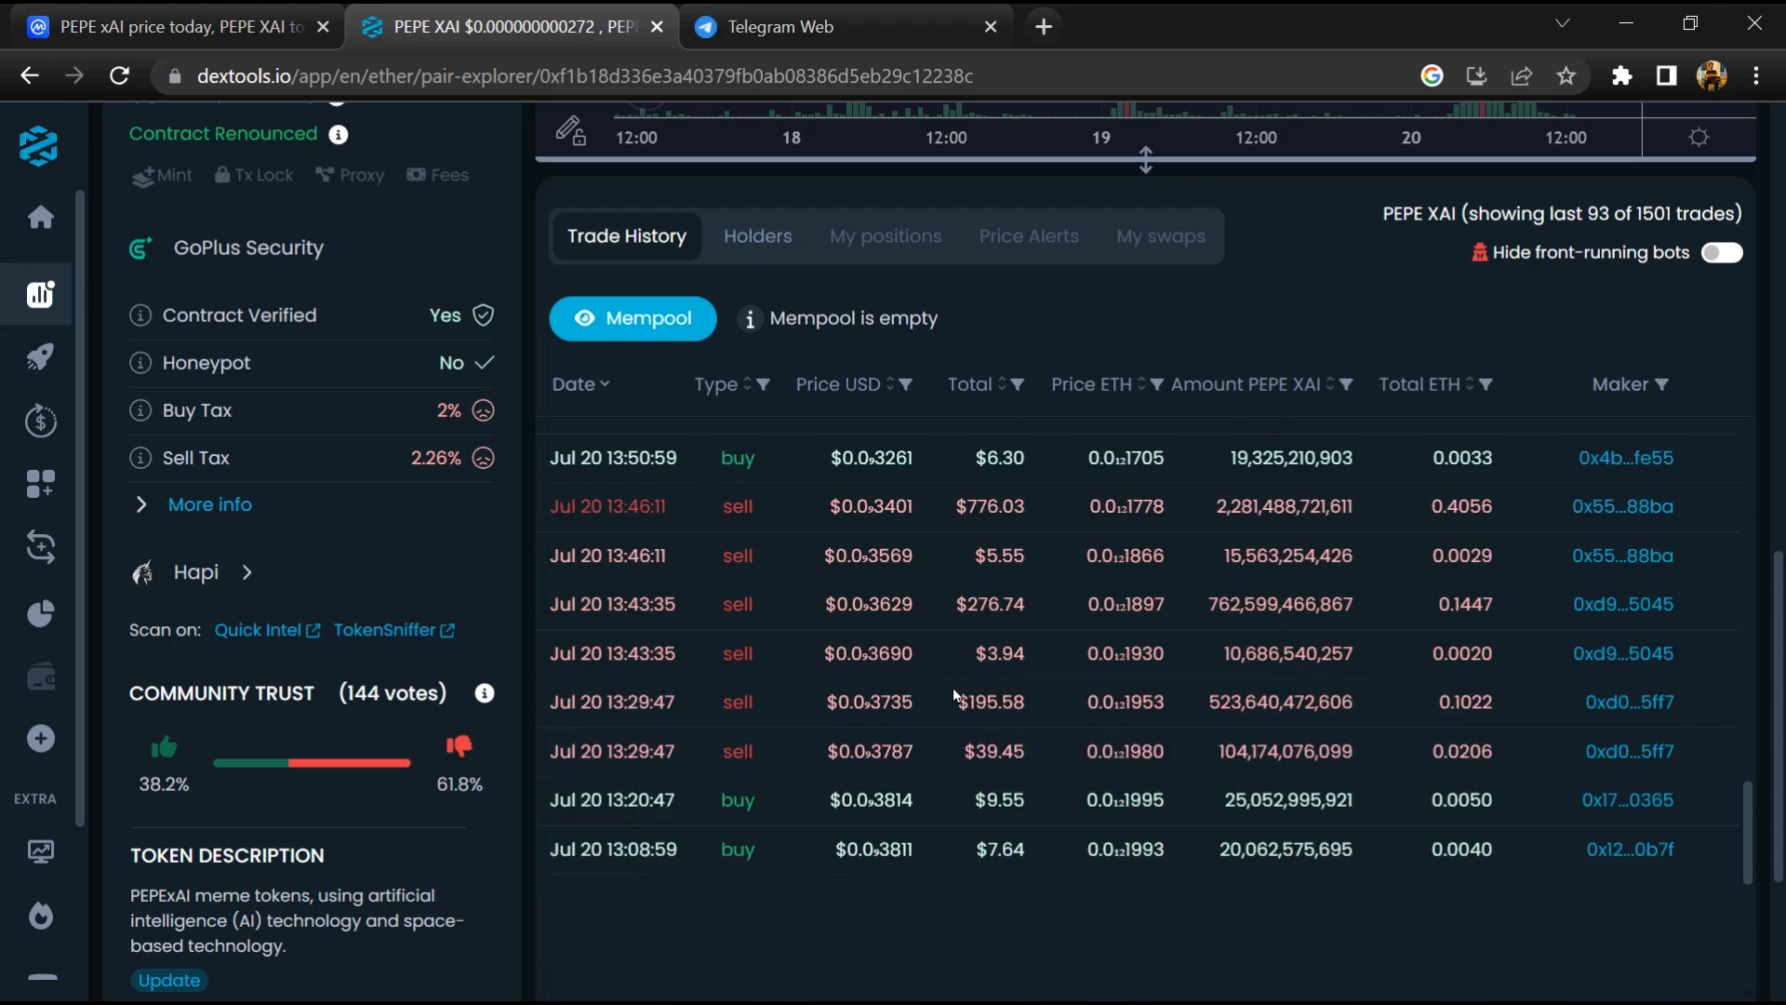
left_click(171, 27)
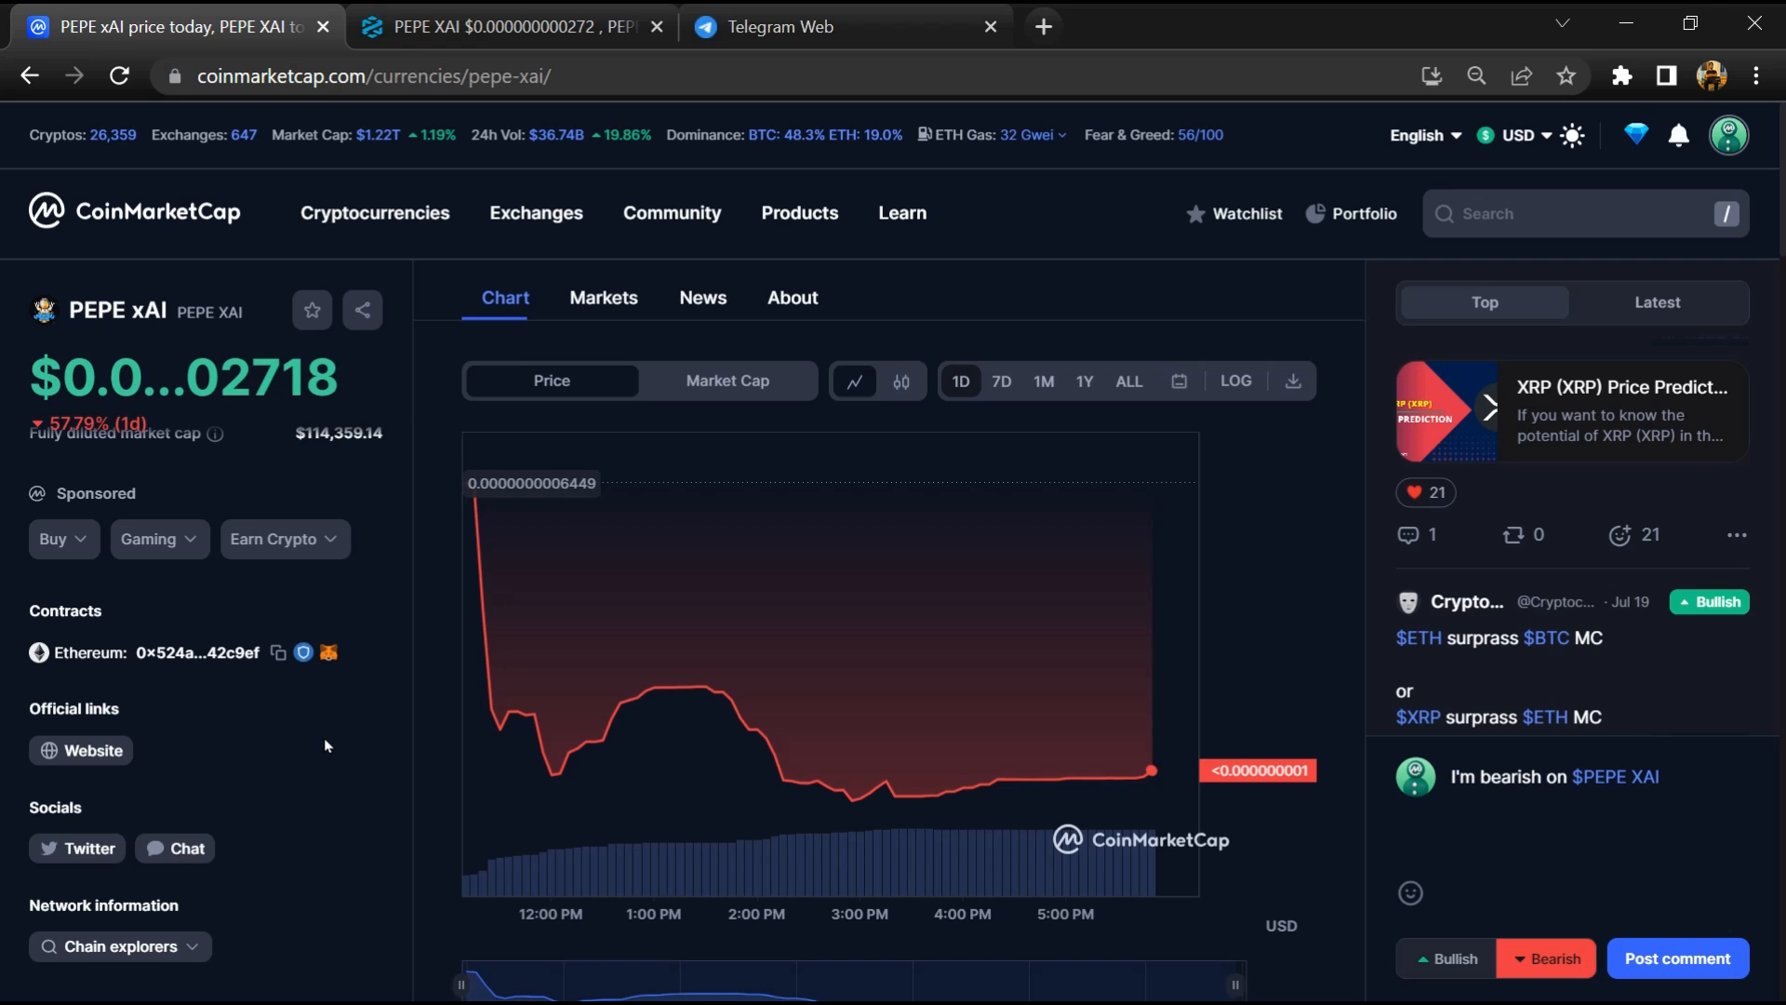
mouse_move(547, 335)
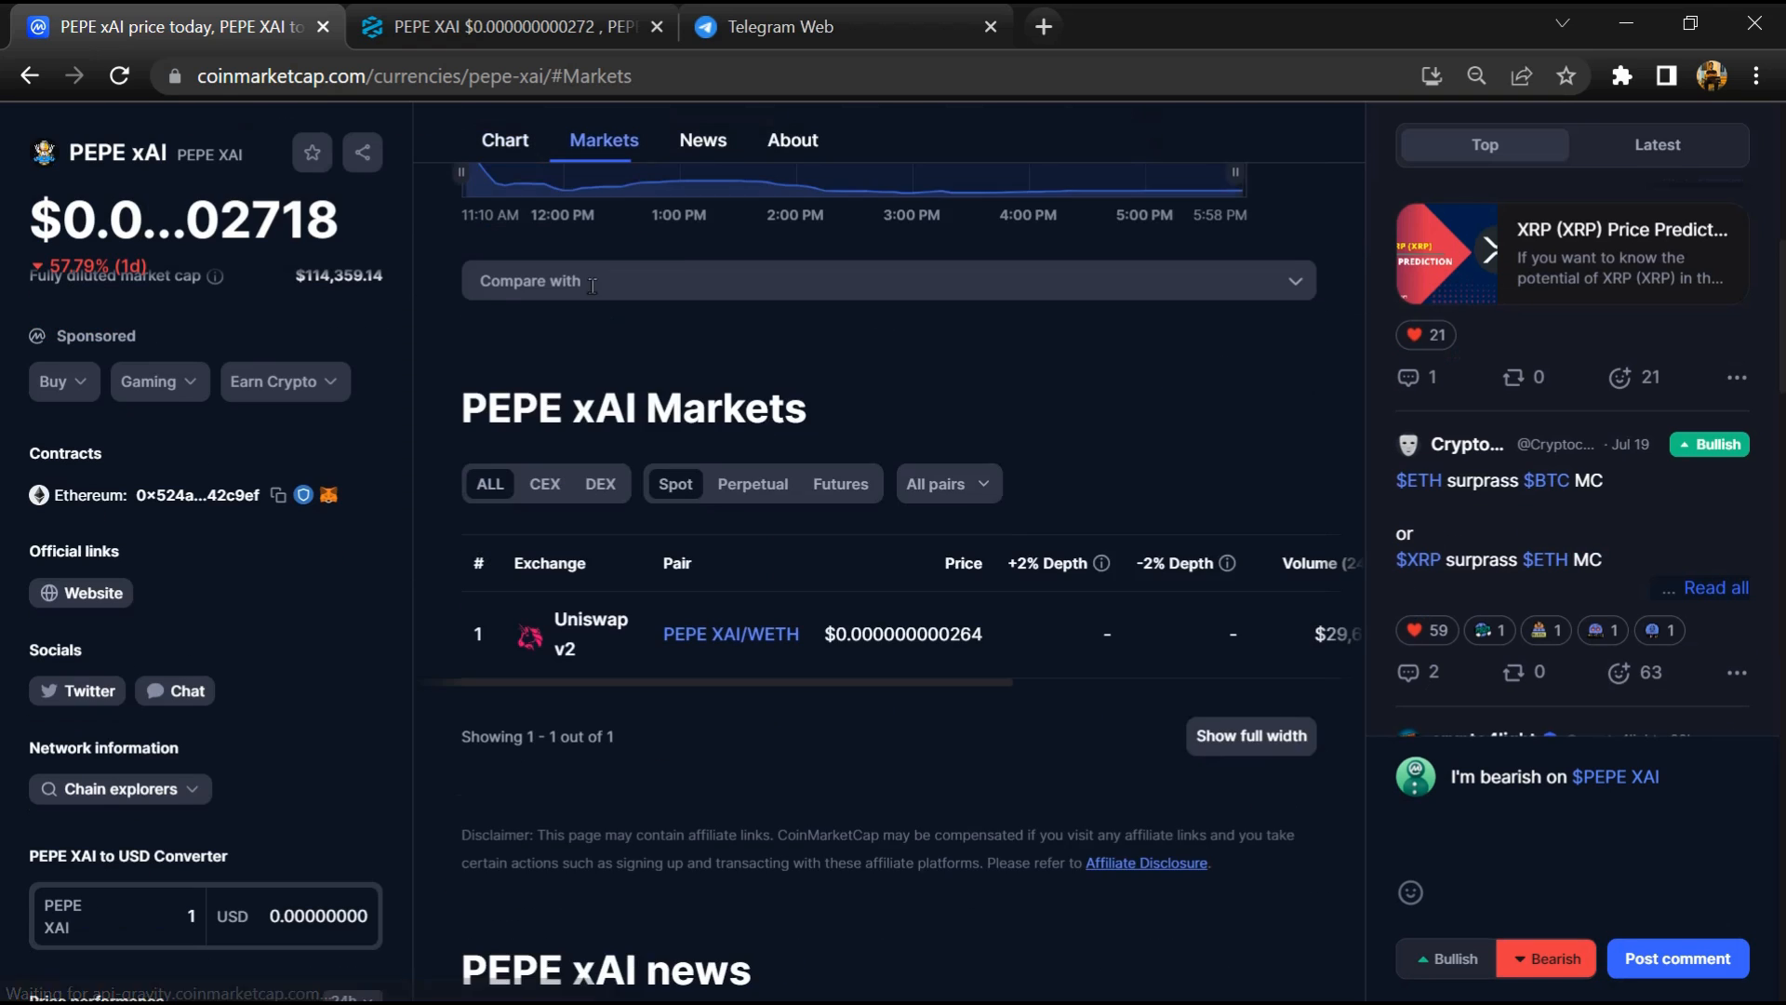
Scroll to the Markets section listing the single Uniswap v2 PEPE XAI/WETH pair.
scroll("down", 3)
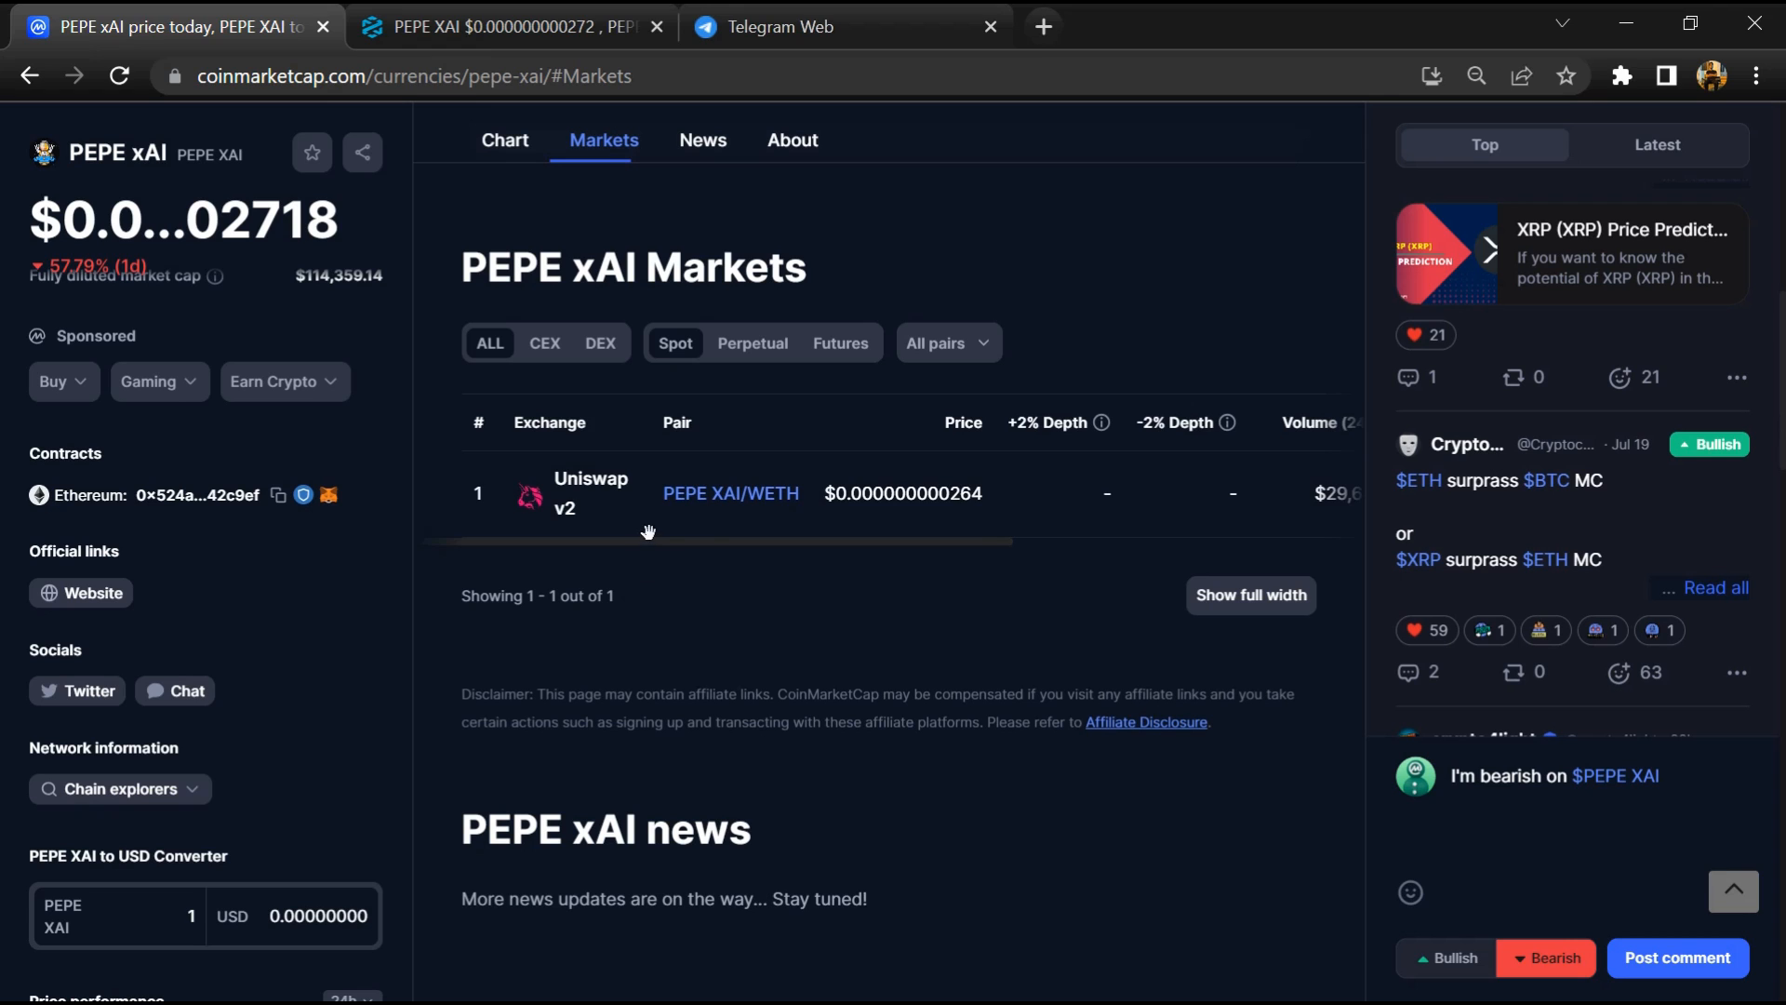
mouse_move(634, 604)
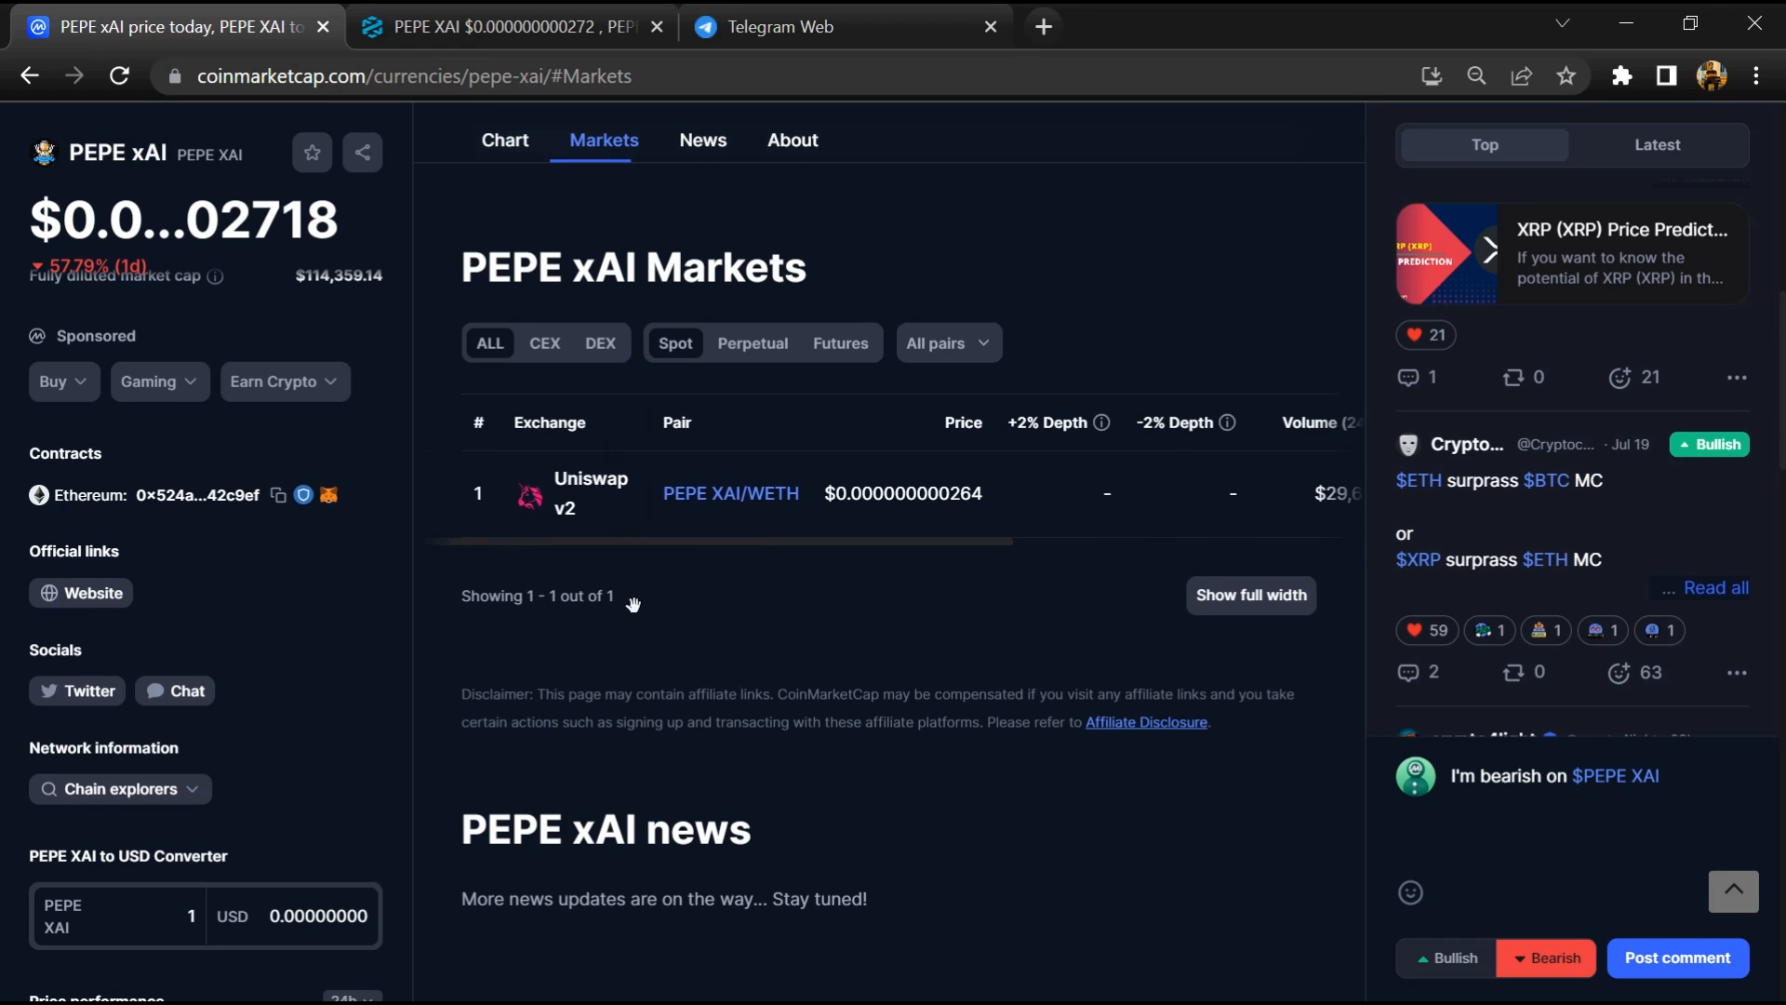
mouse_move(937, 686)
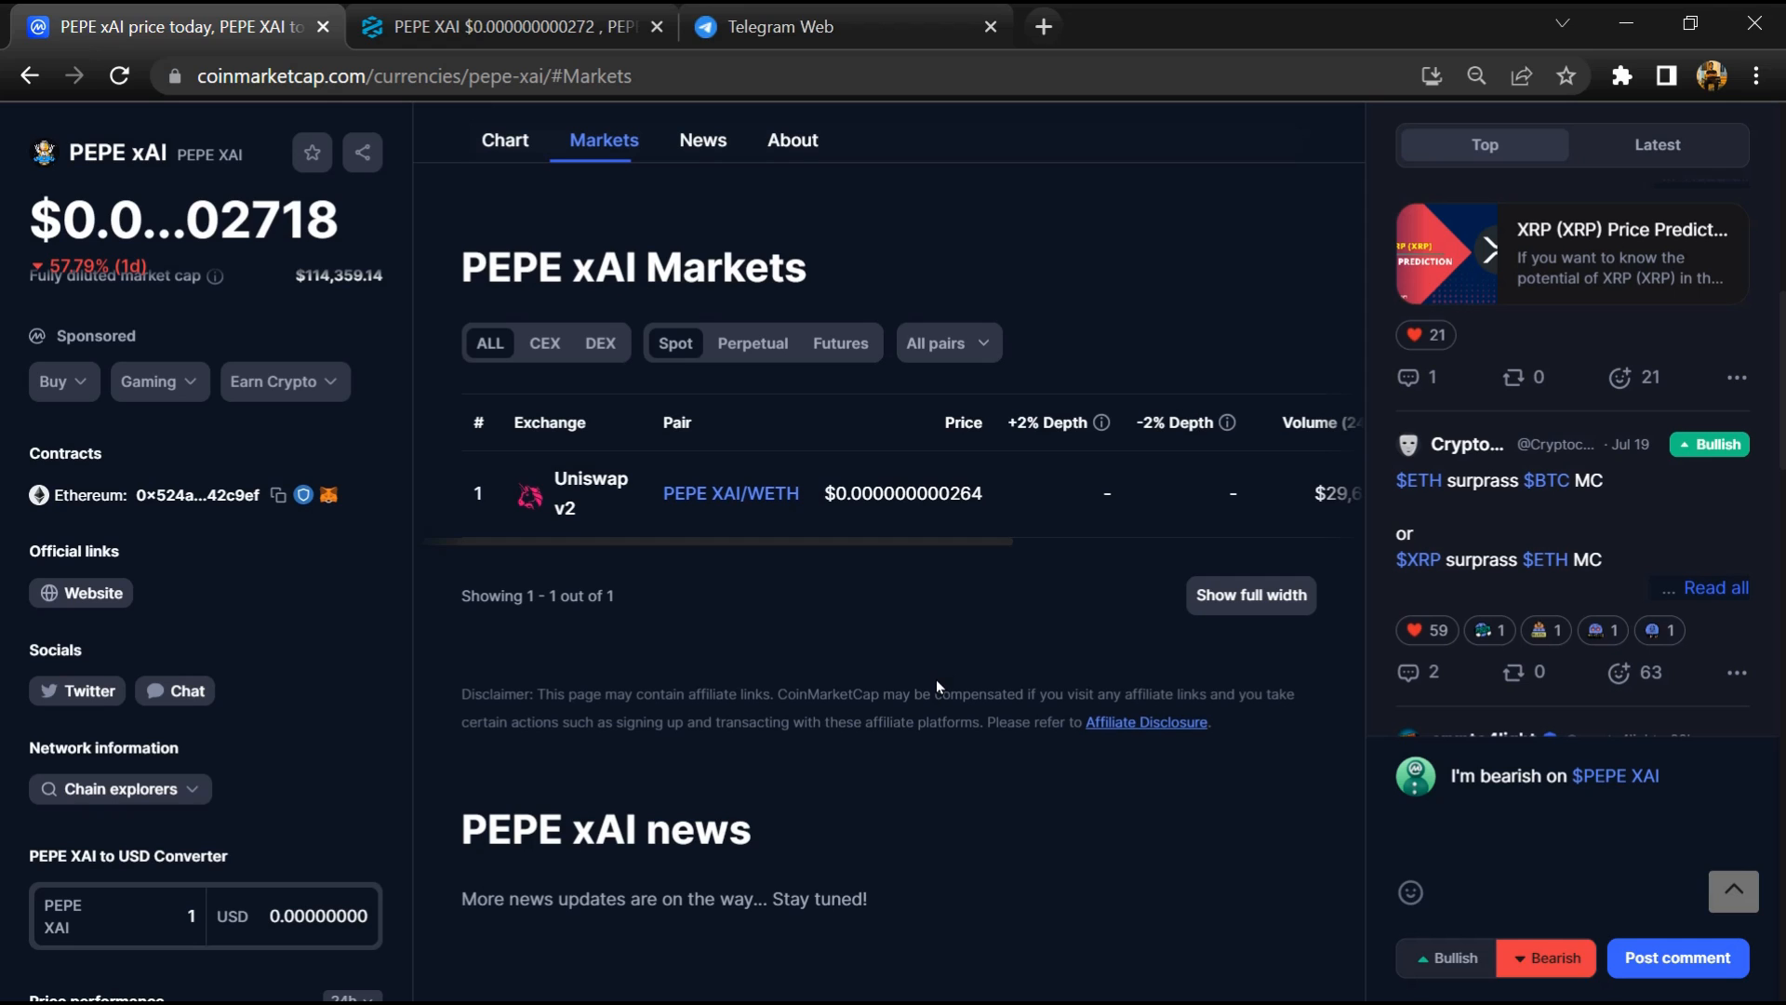
mouse_move(277, 498)
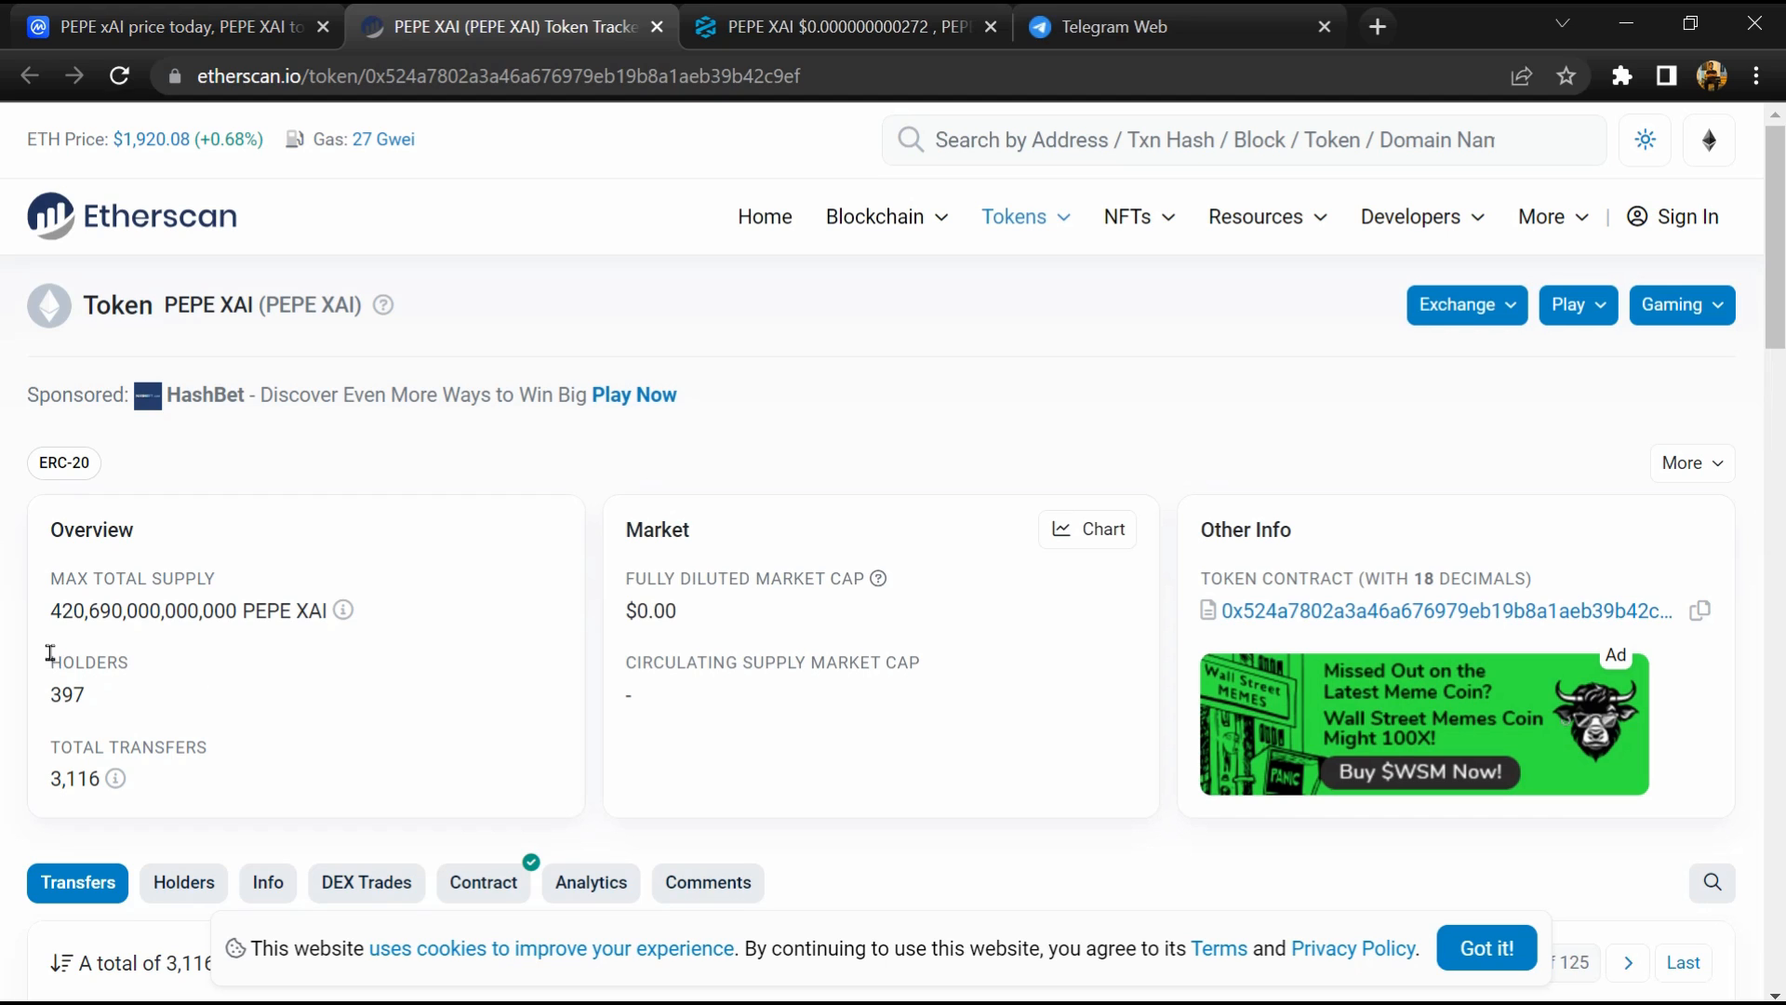
Highlight Etherscan's 397 holder count and scroll the holder balances list.
left_click_drag(47, 661, 89, 706)
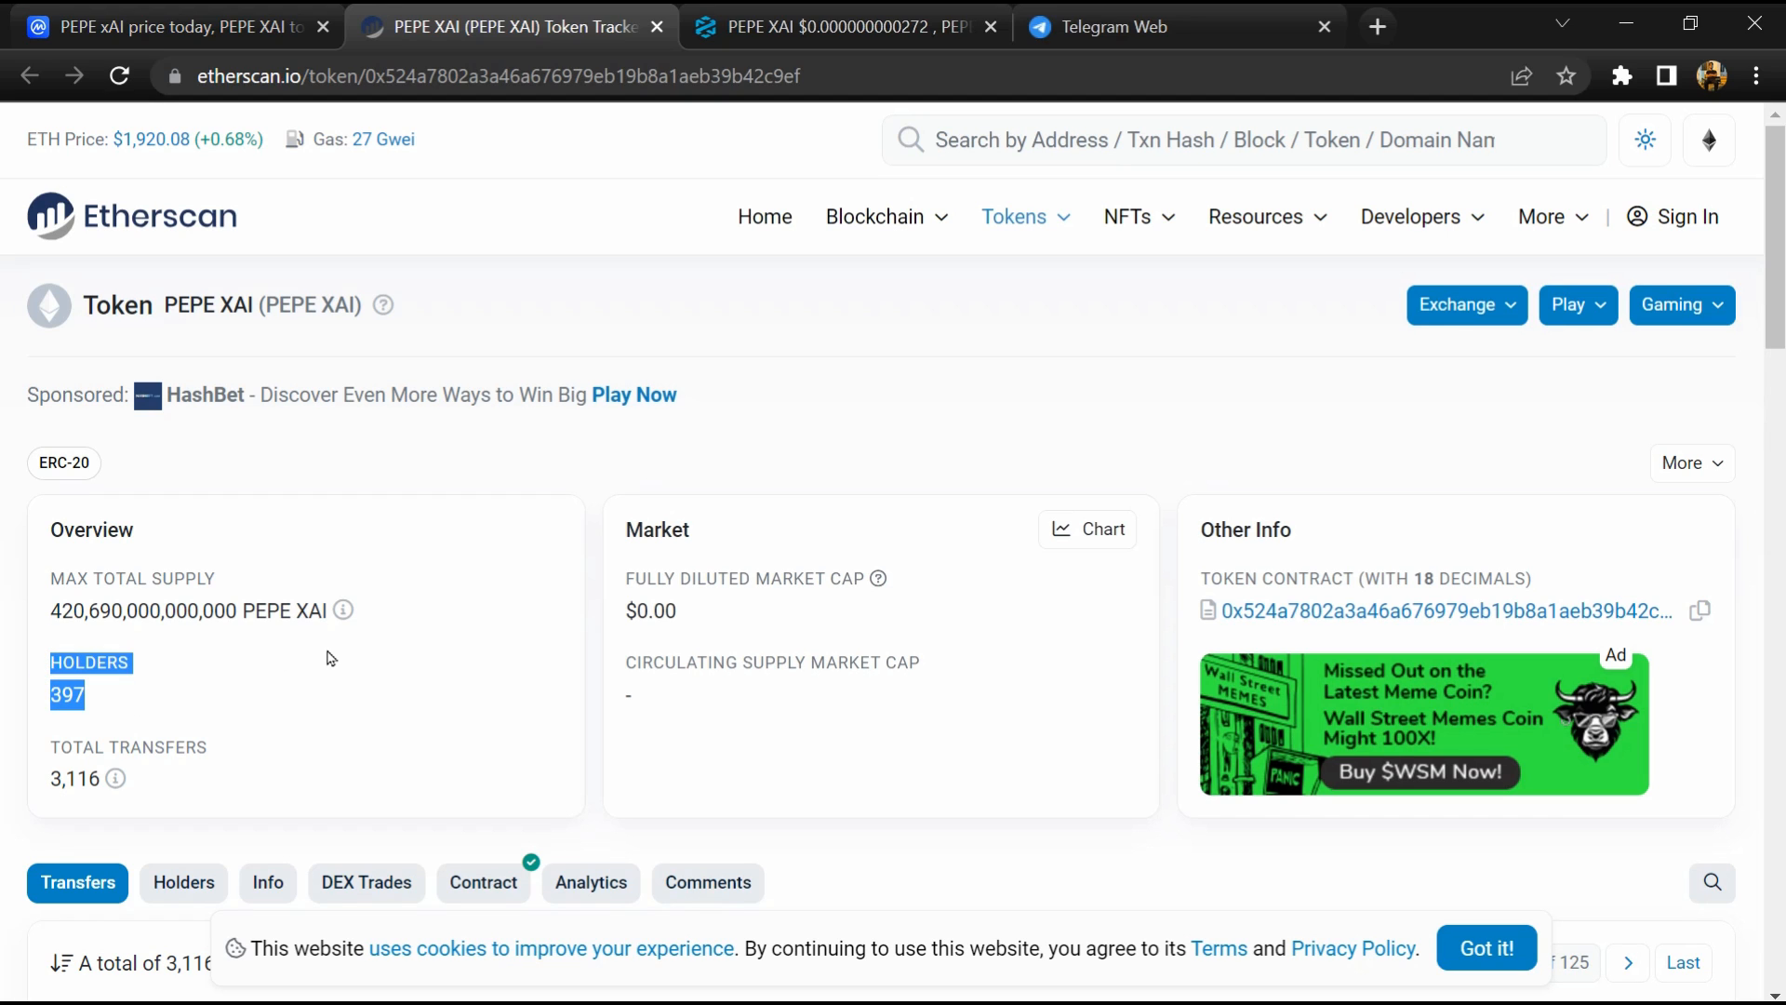
scroll("down", 3)
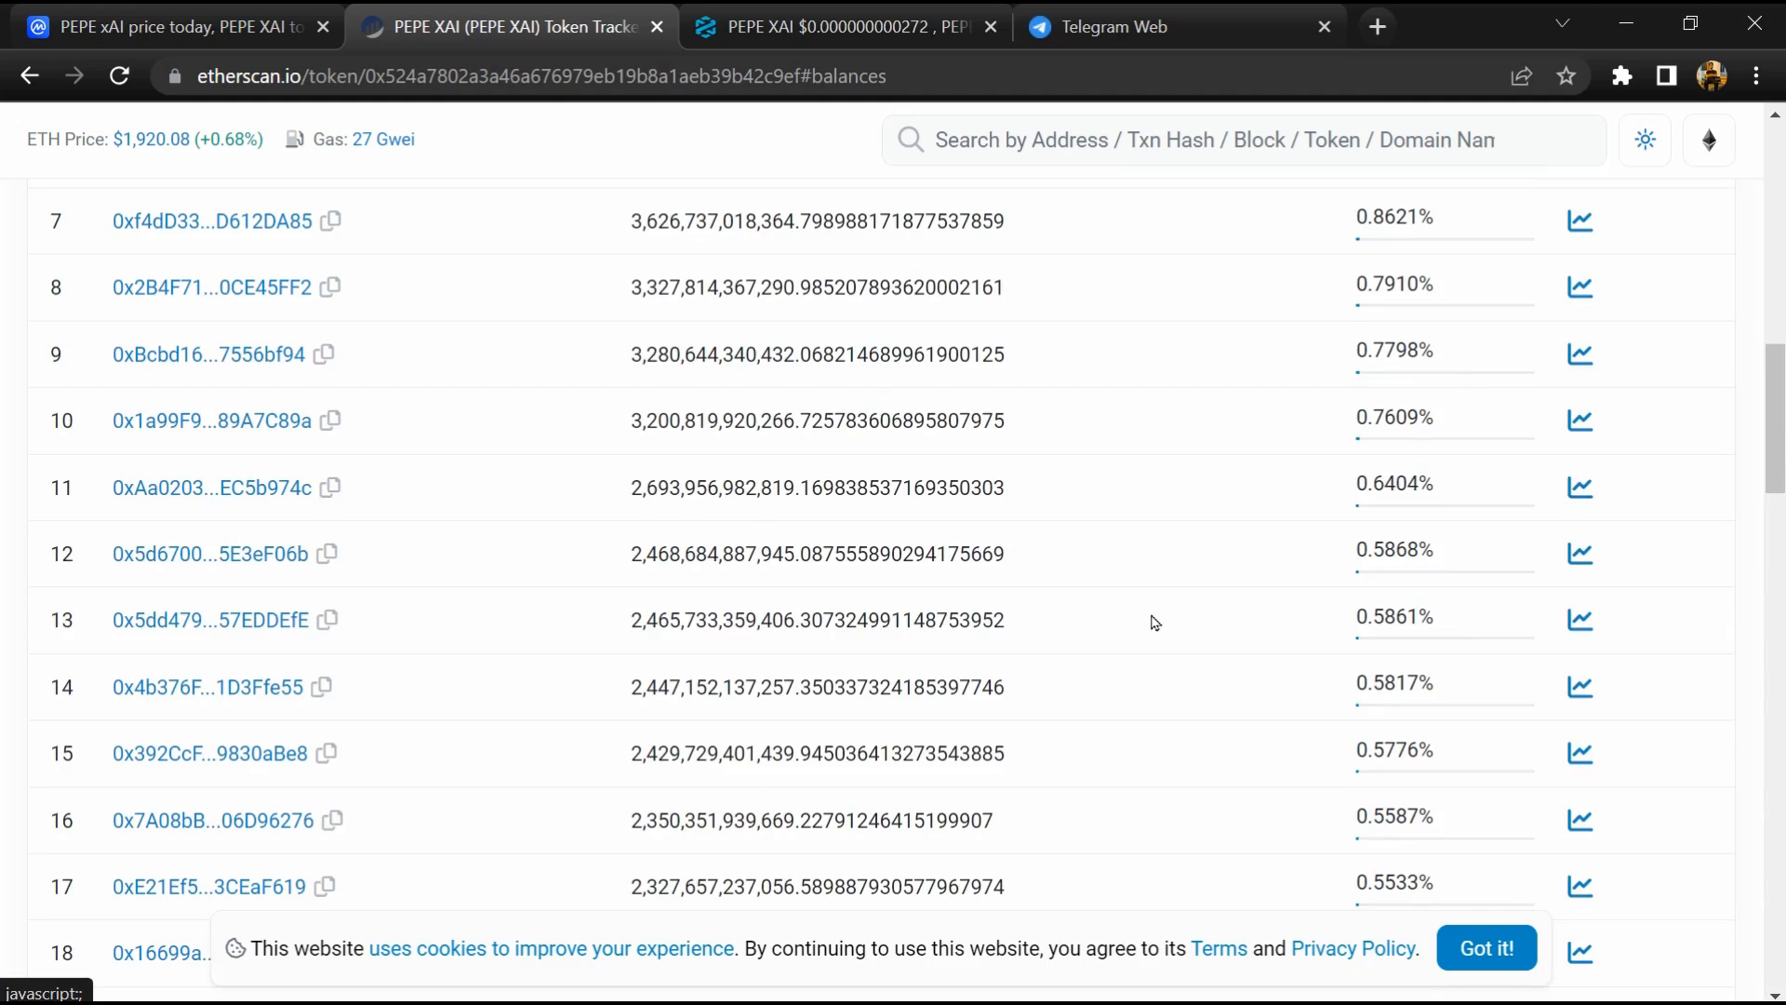
scroll("down", 3)
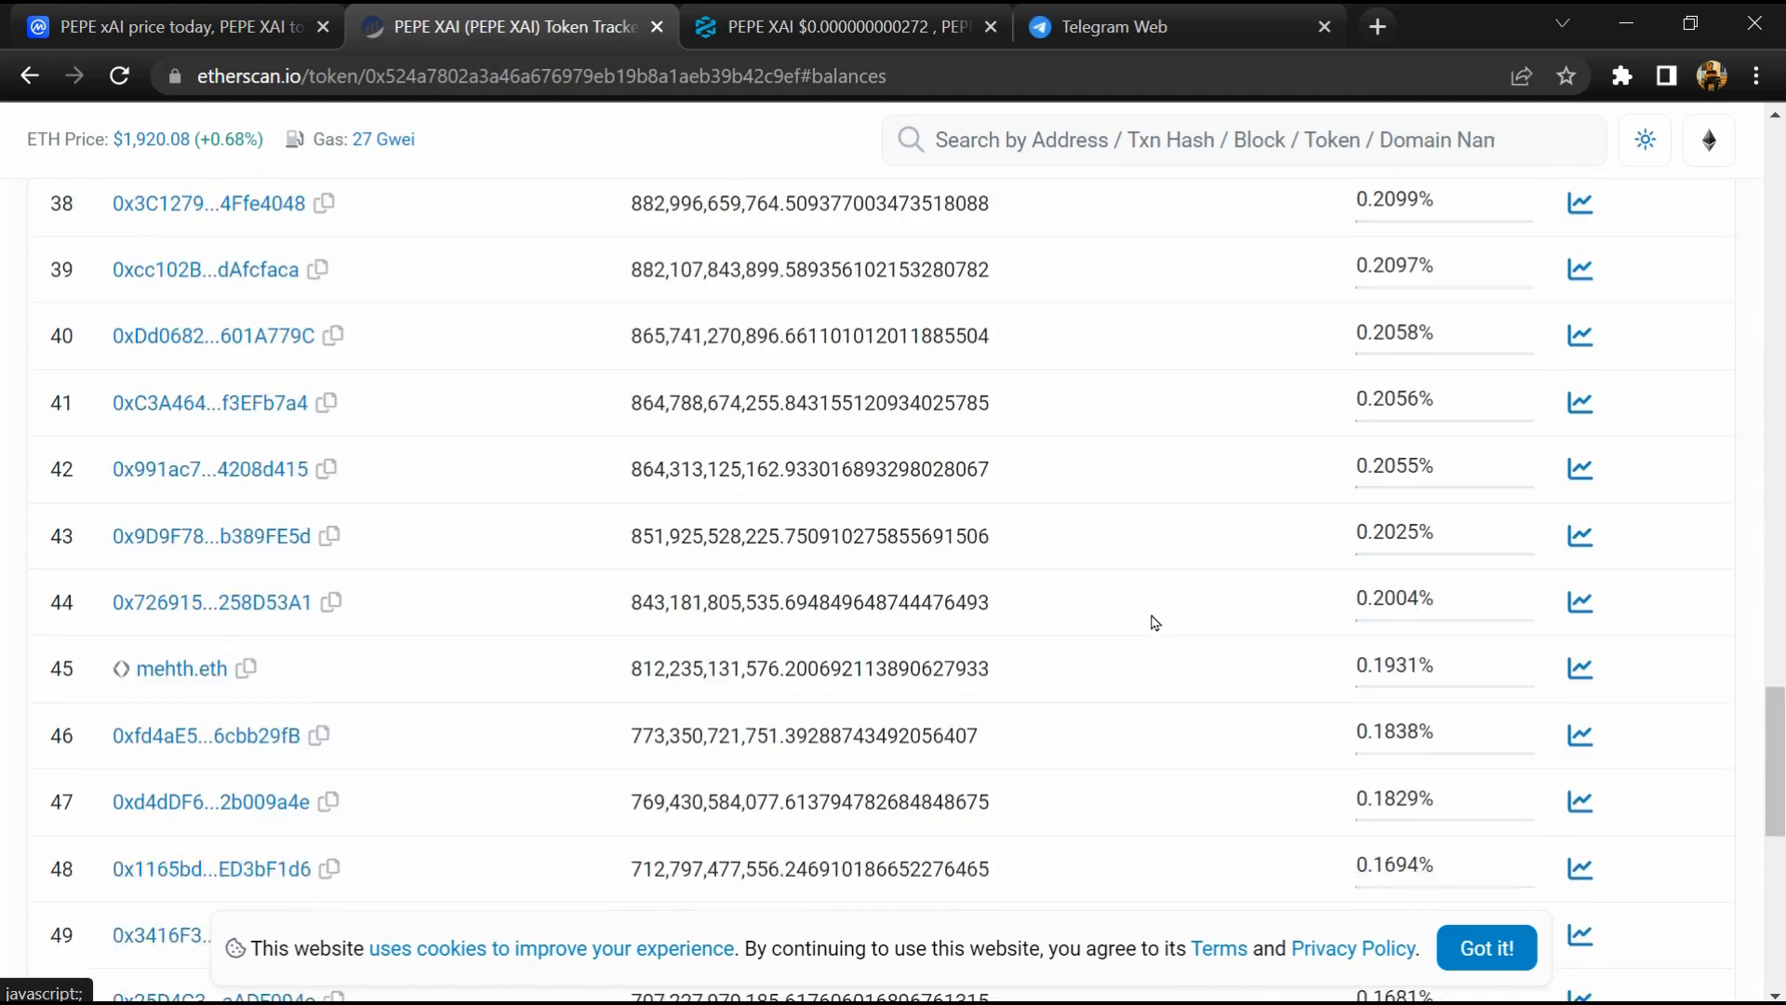
scroll("up", 3)
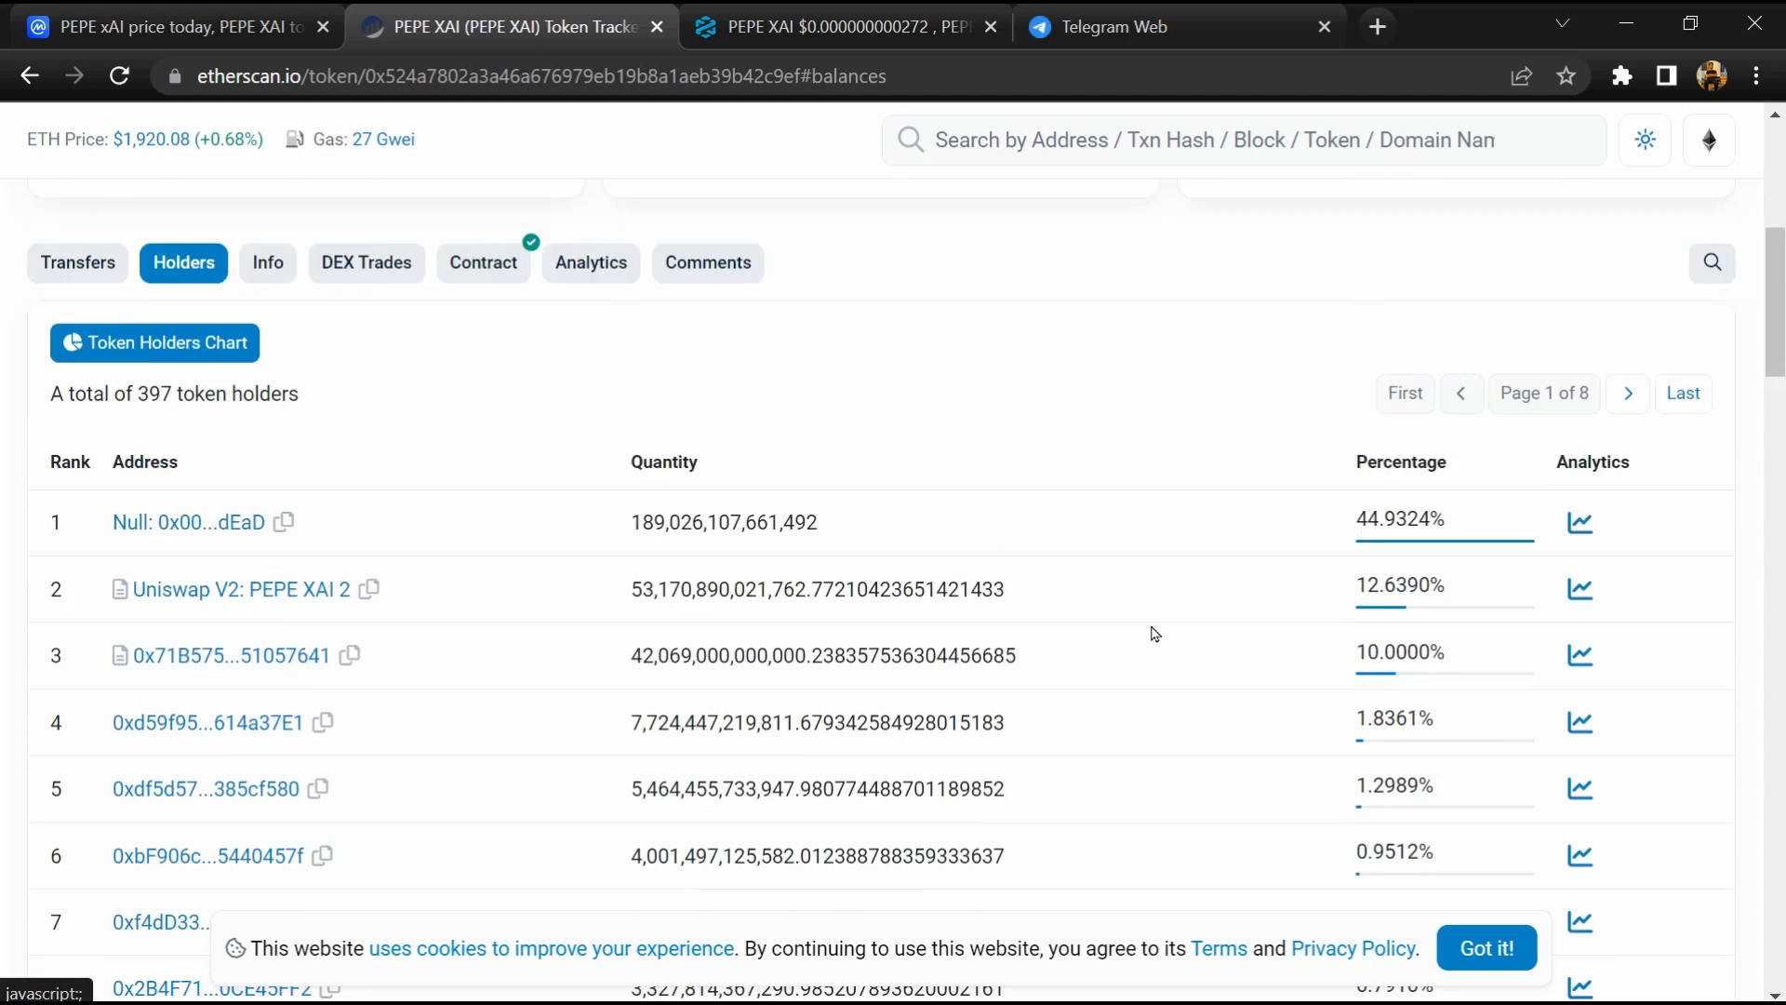
scroll("down", 3)
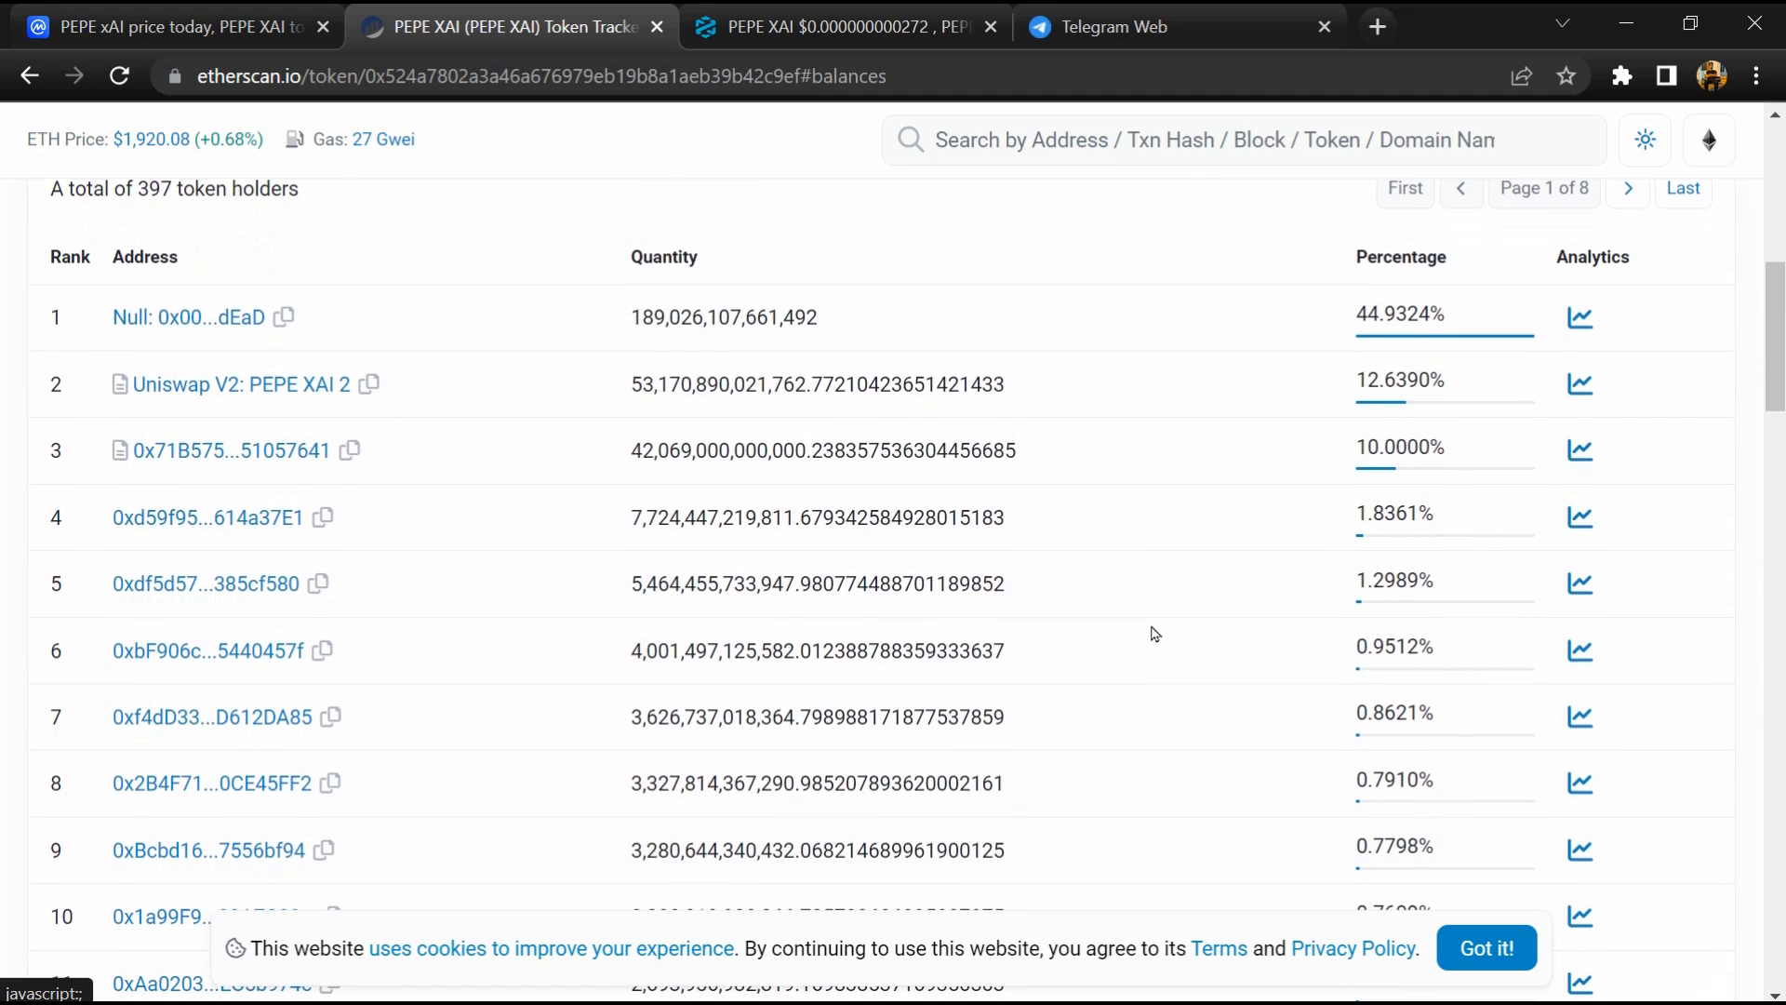